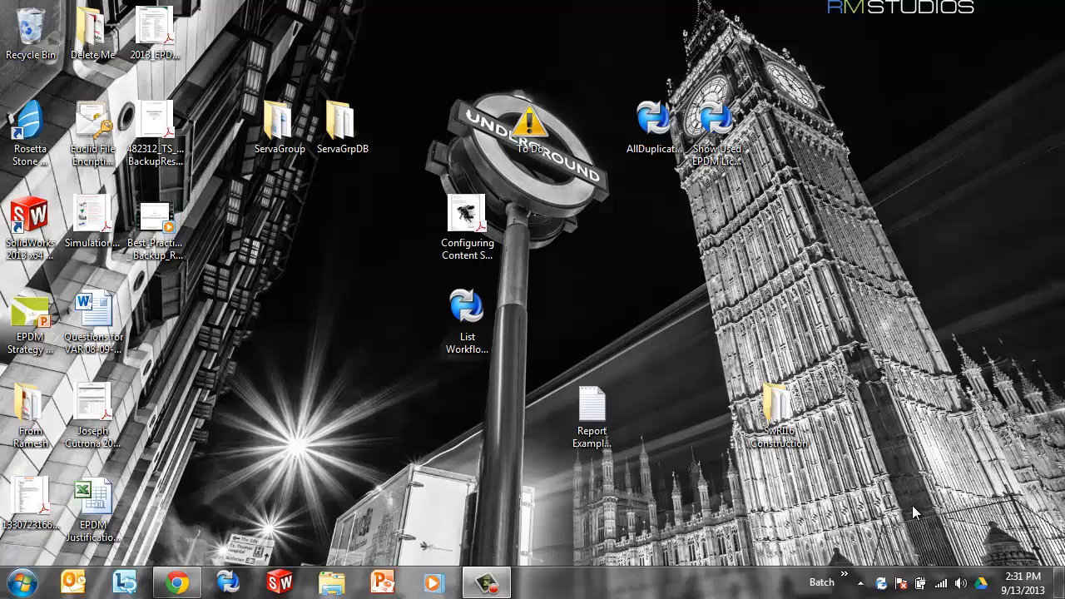
mouse_move(175, 579)
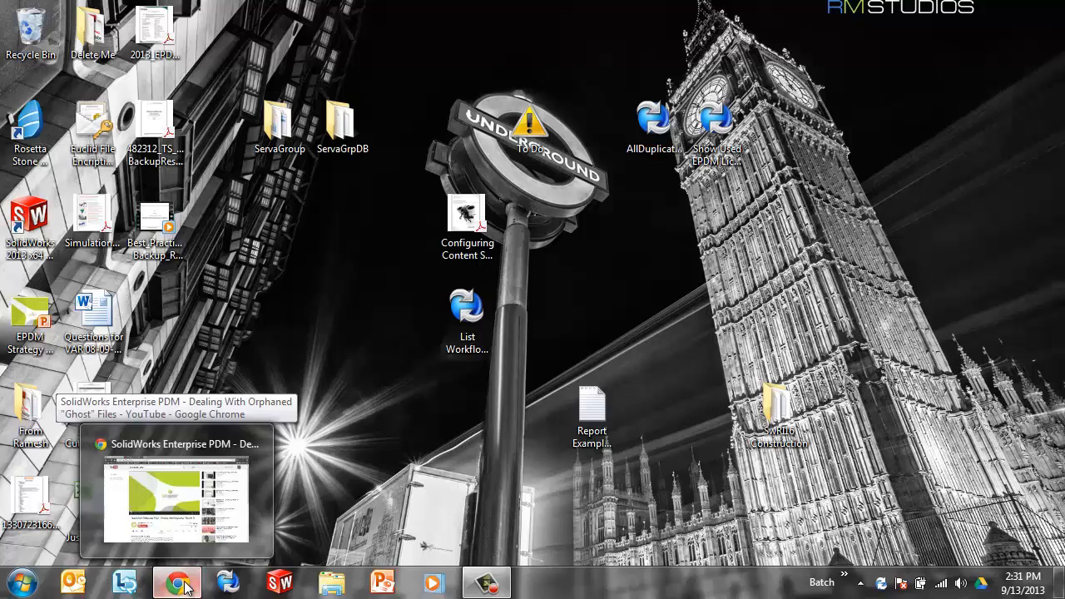
Bring up the GoEngineer video on orphaned Ghost files and review its comments.
left_click(175, 499)
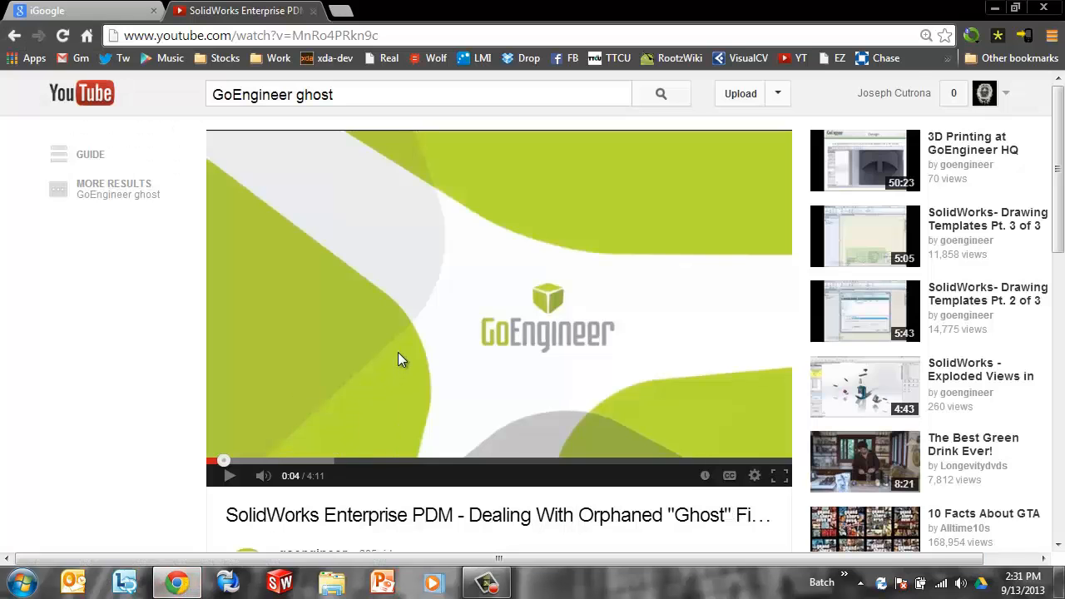
scroll("down", 3)
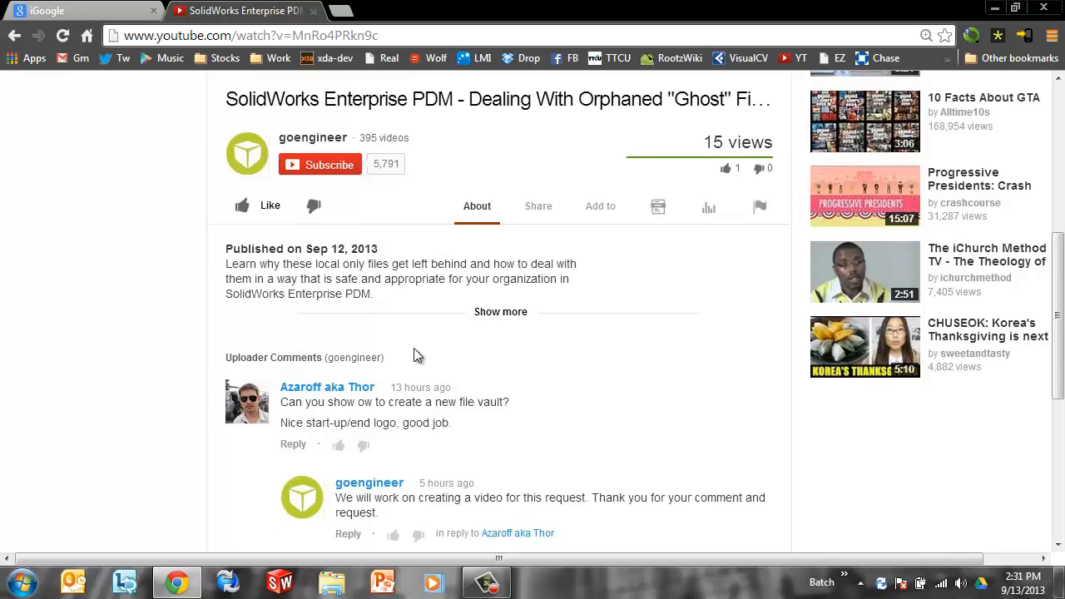
scroll("up", 3)
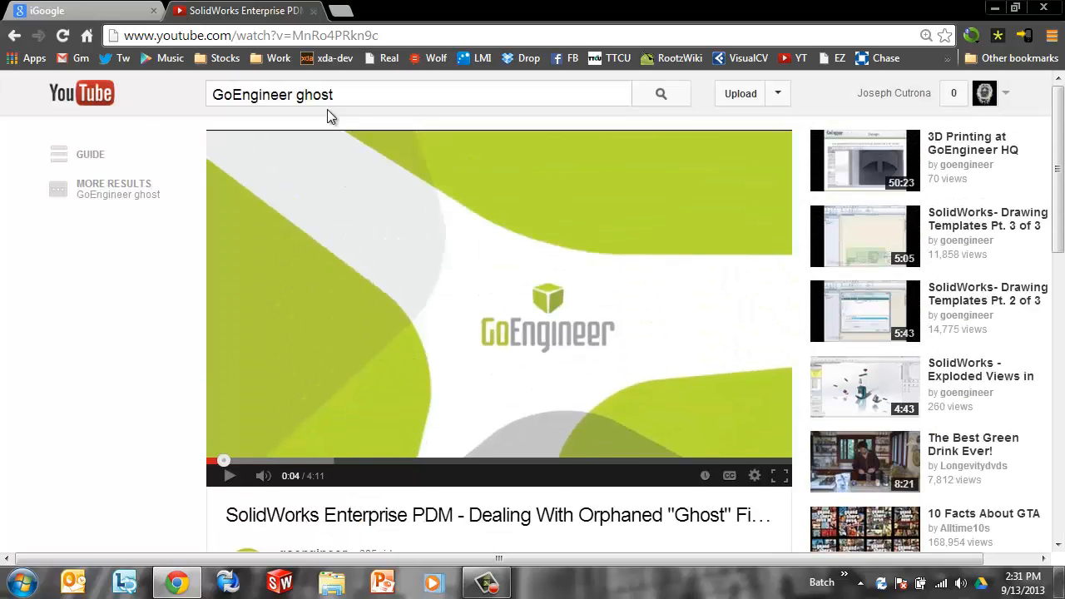
mouse_move(1045, 7)
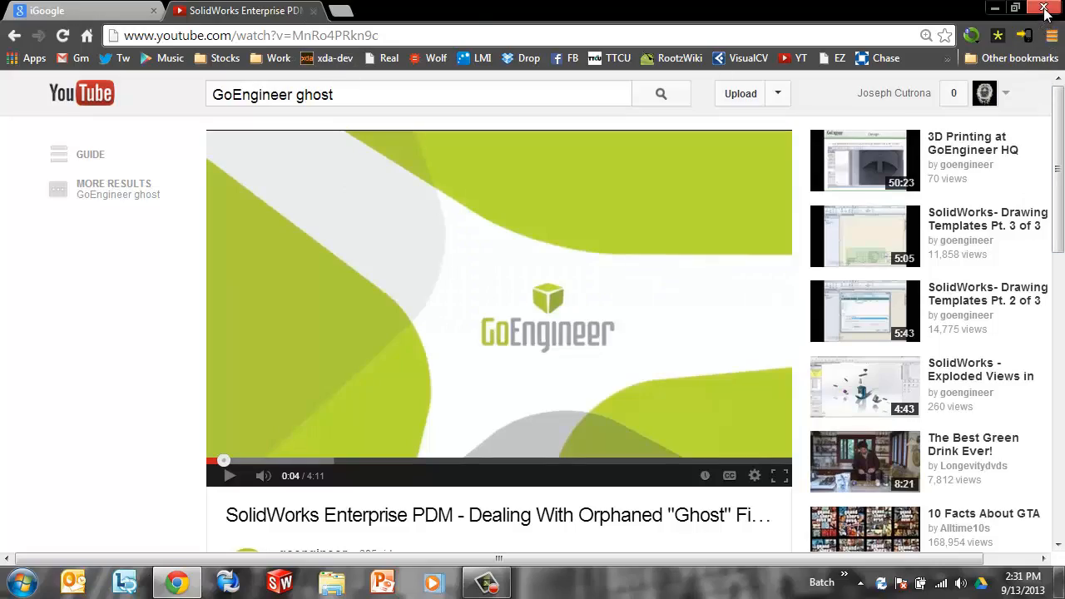
Close Chrome and the PDM Administration window, leaving the bare desktop.
left_click(1045, 7)
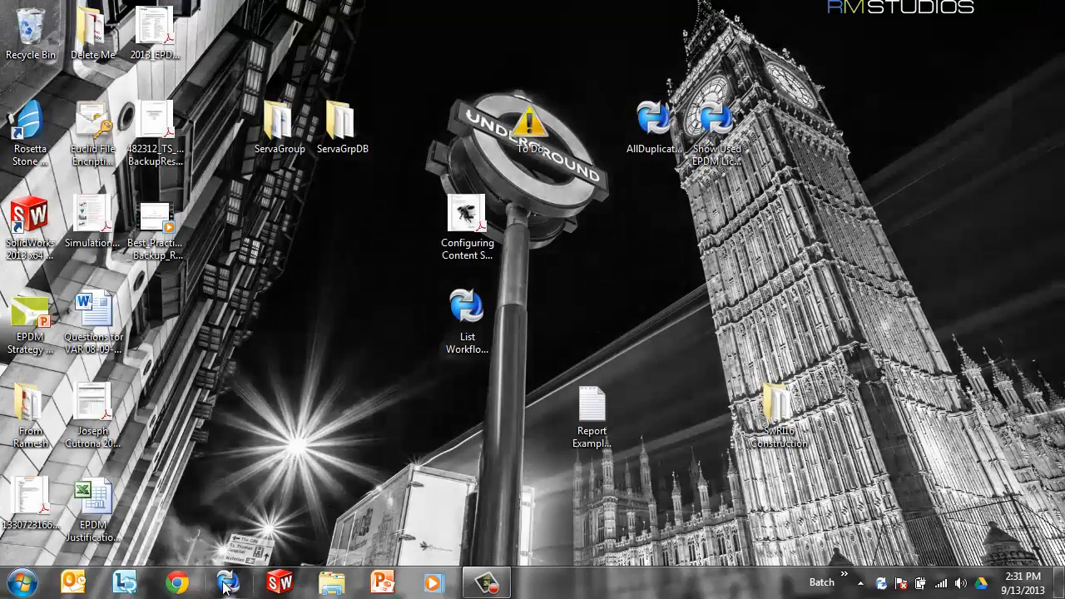
left_click(227, 580)
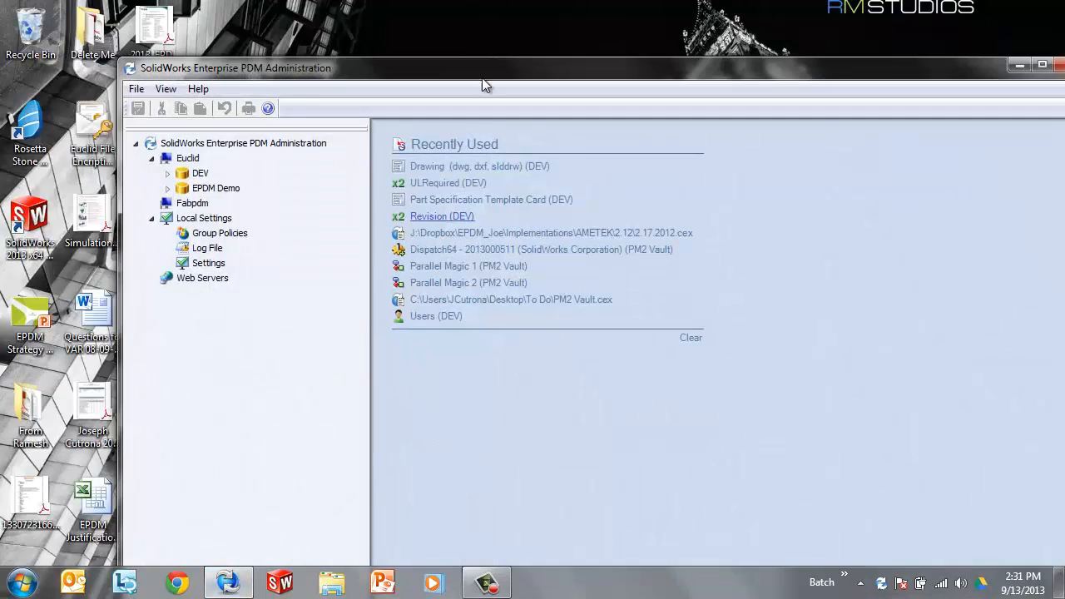
left_click(1042, 64)
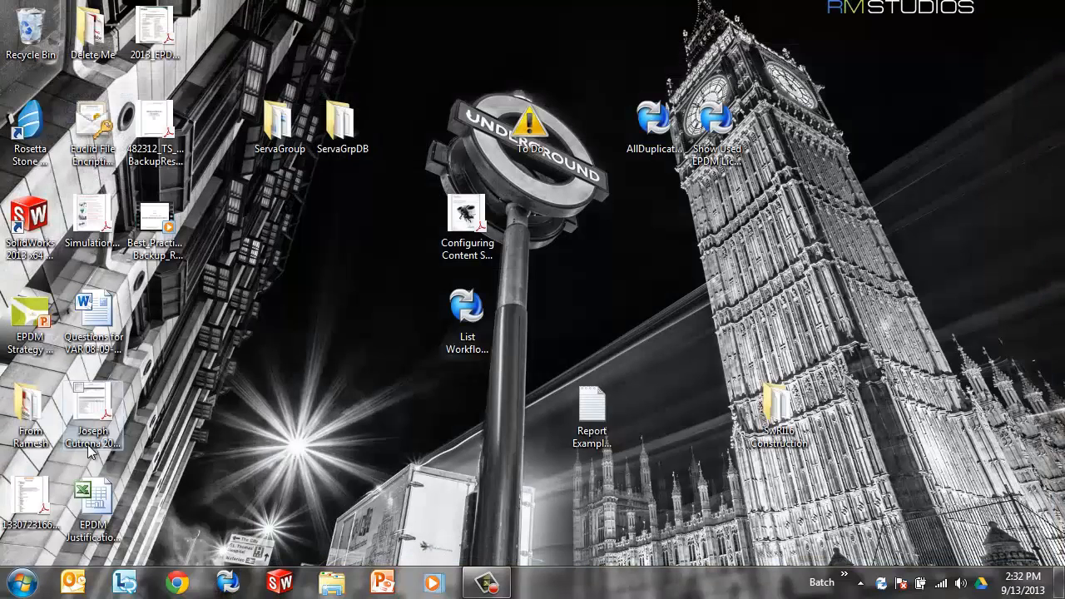
Launch Administration from Start > All Programs > SolidWorks Enterprise PDM.
left_click(13, 578)
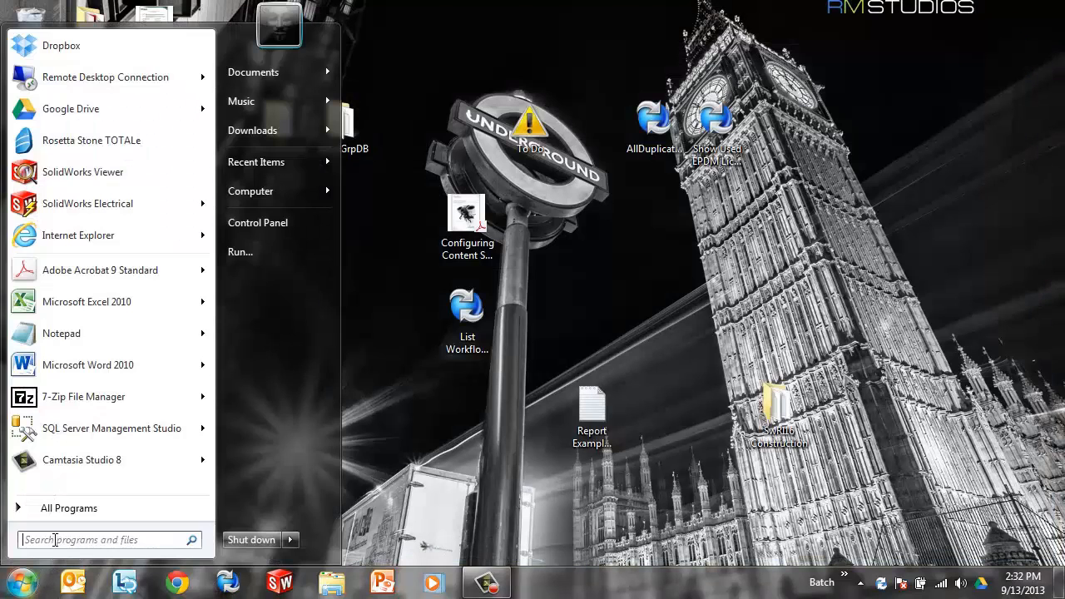
left_click(68, 508)
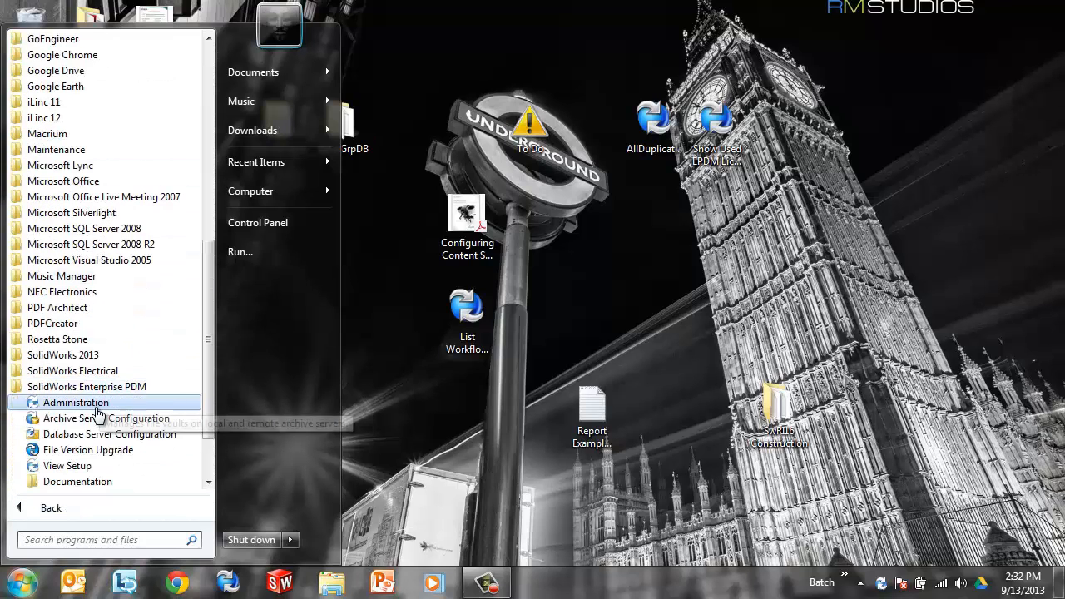
left_click(75, 403)
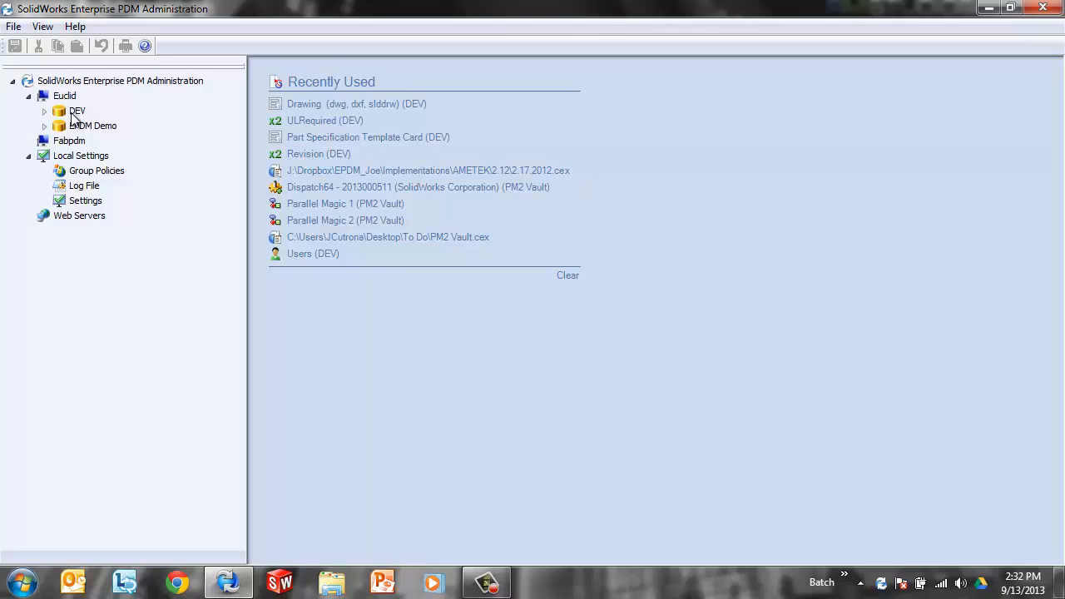
Collapse the Euclid server node and open its server actions menu.
left_click(29, 95)
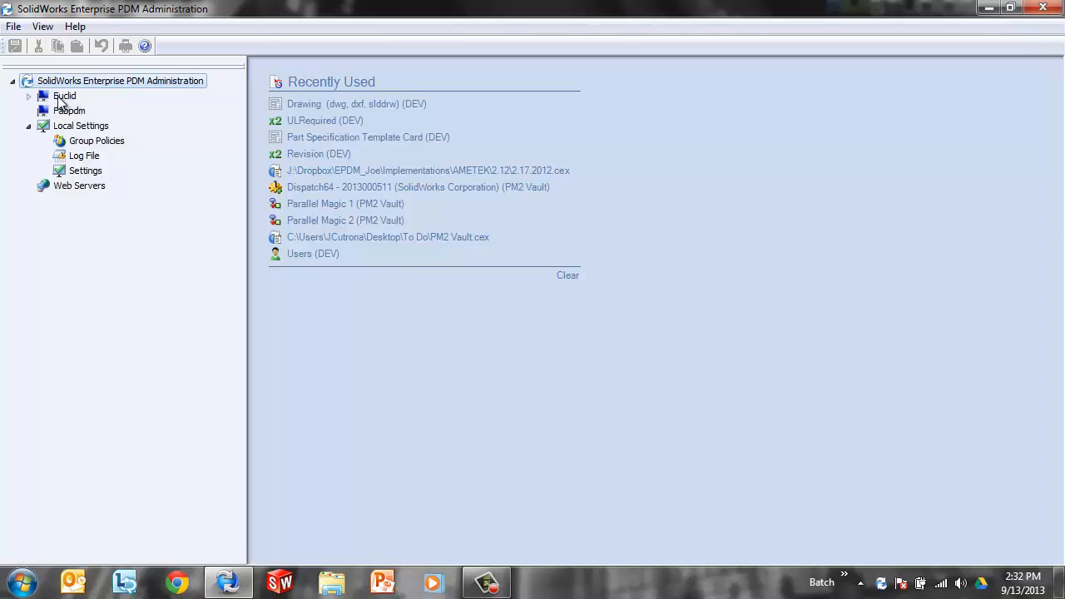
right_click(55, 82)
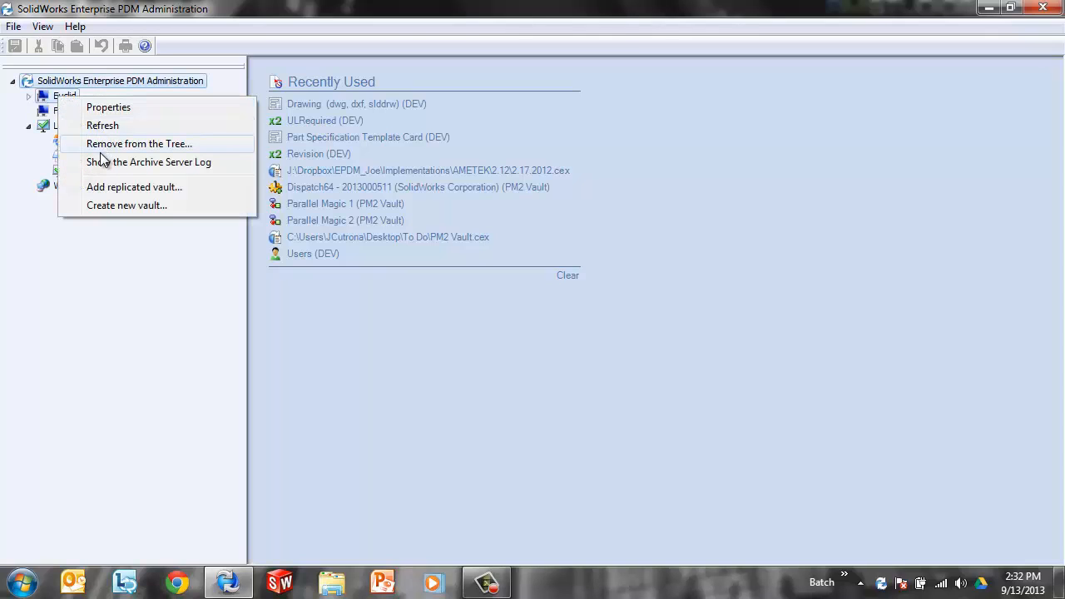
mouse_move(106, 110)
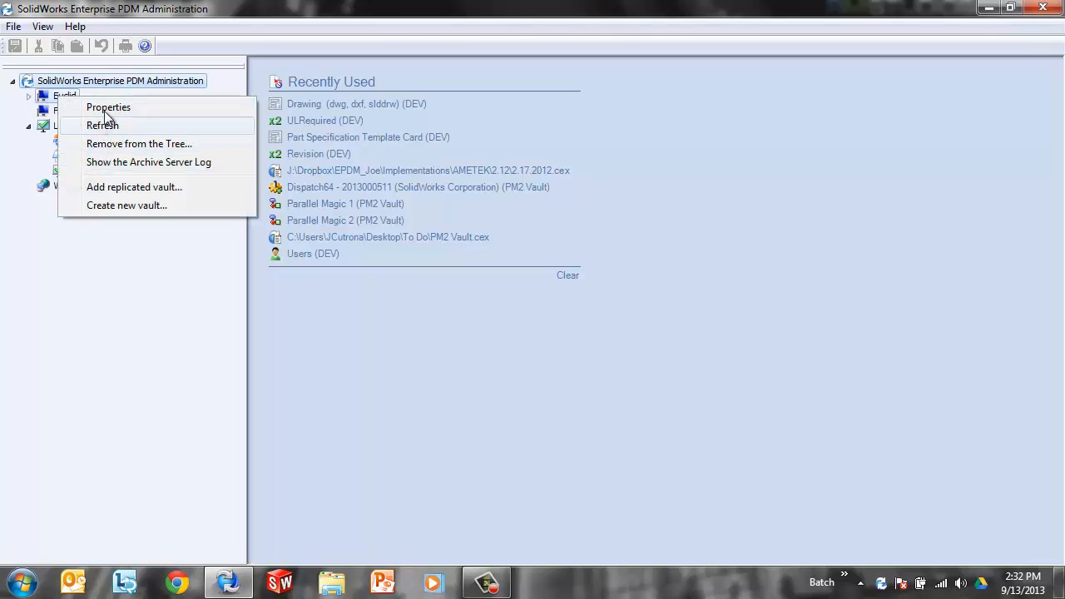
Start the Create New Vault wizard and name the vault 'Test Vault'.
left_click(126, 205)
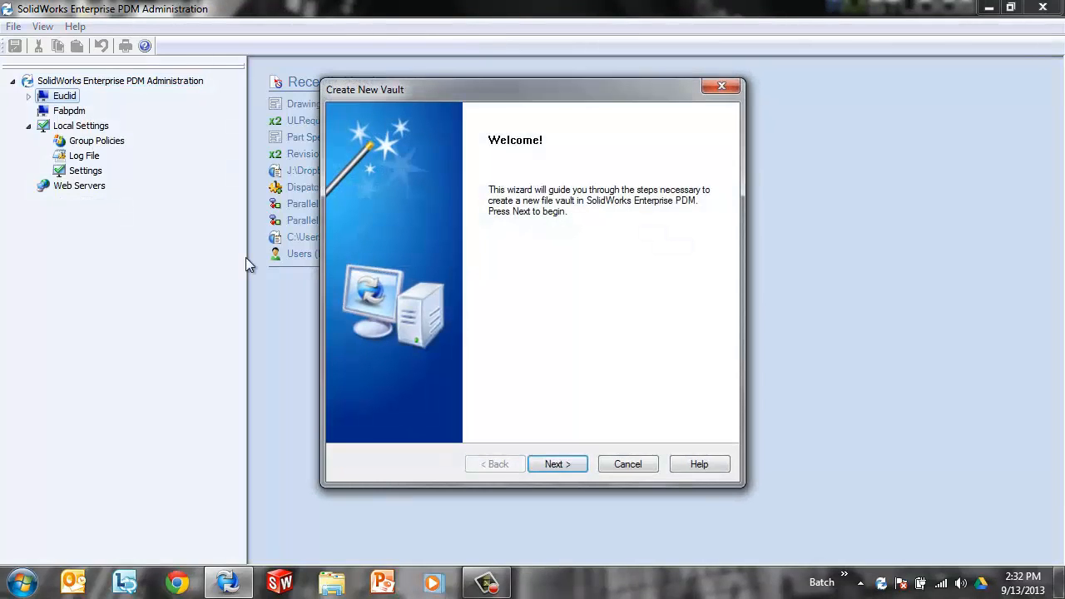
left_click(557, 463)
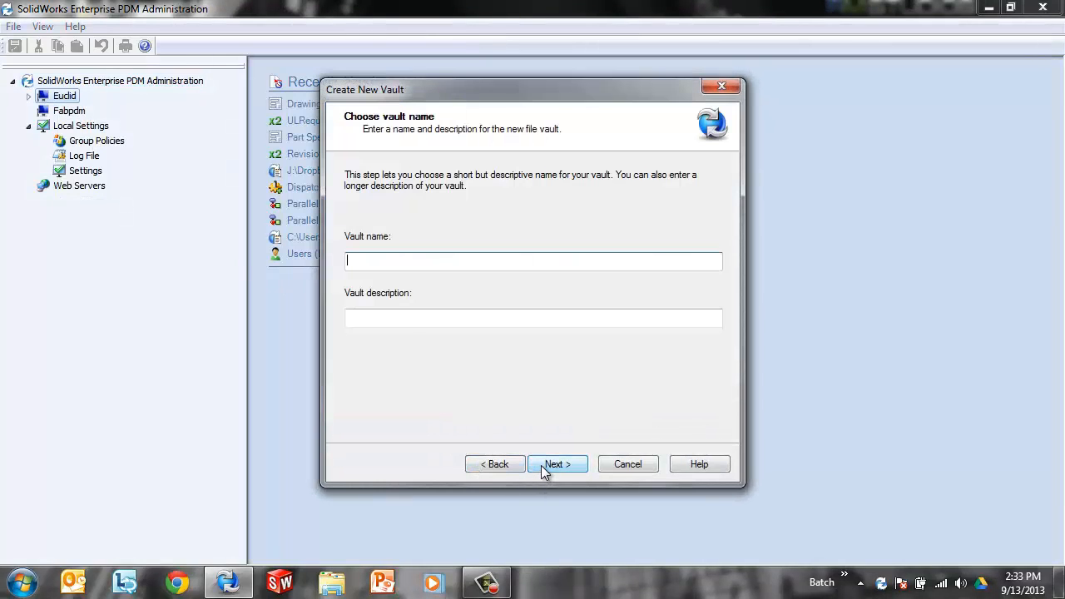
type("Test V")
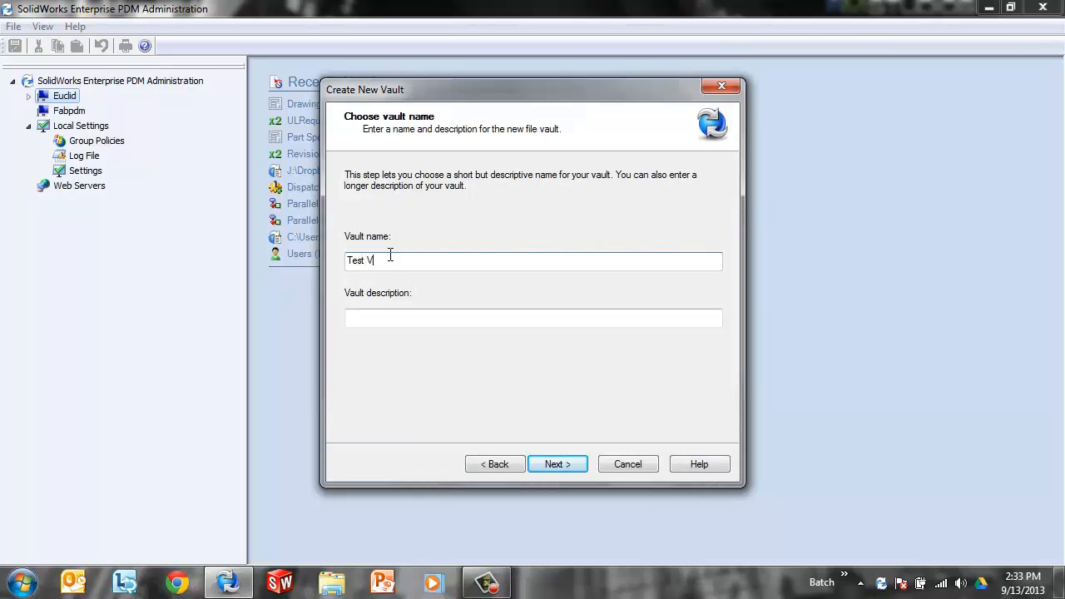
type("ault")
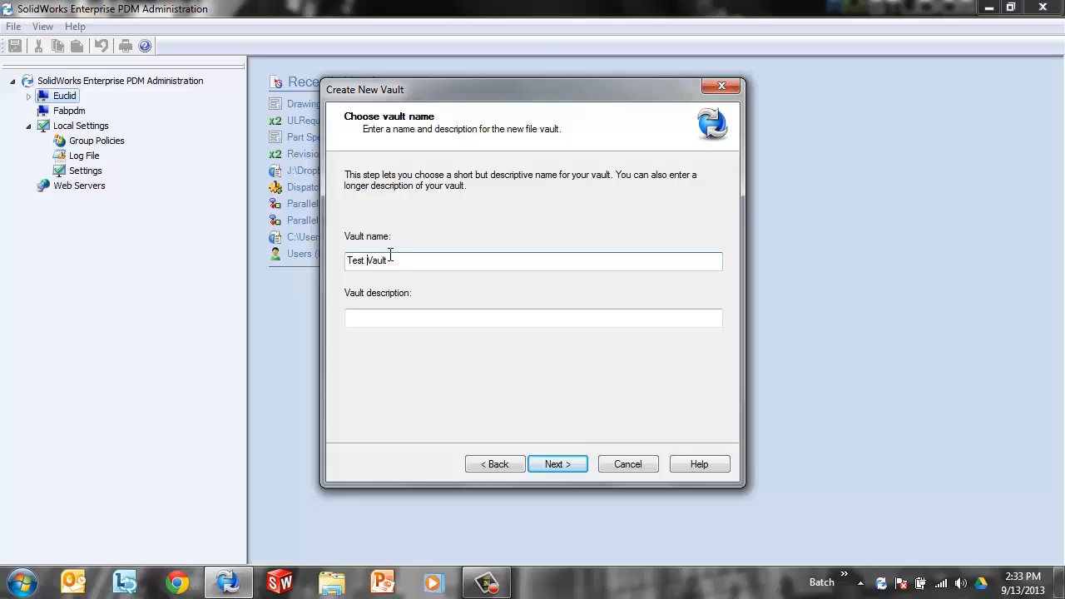
left_click(557, 463)
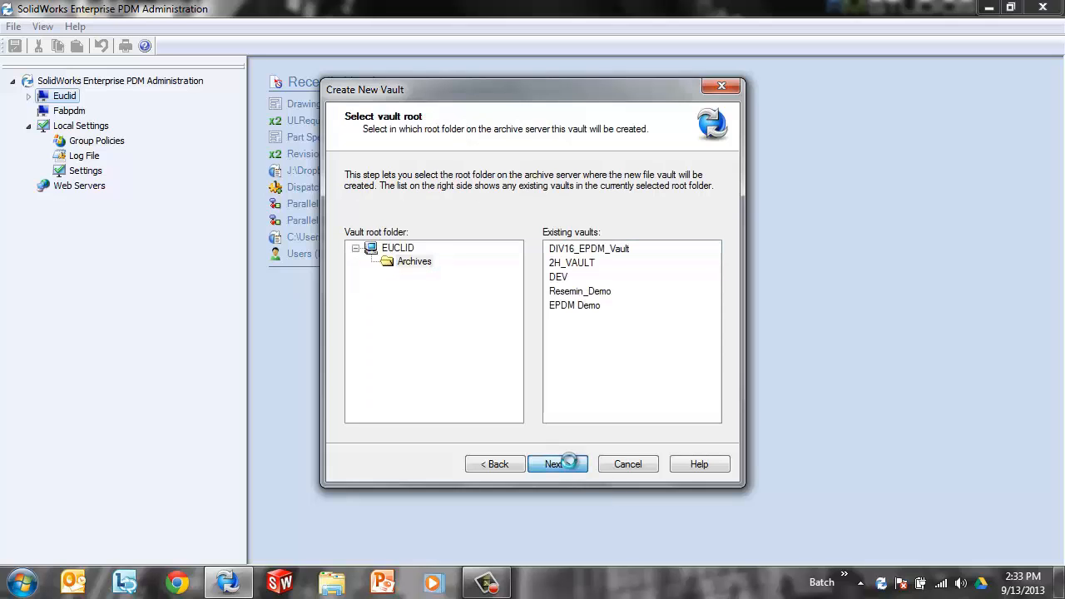
Return from the database step to the vault name and trim it toward 'Test'.
left_click(556, 464)
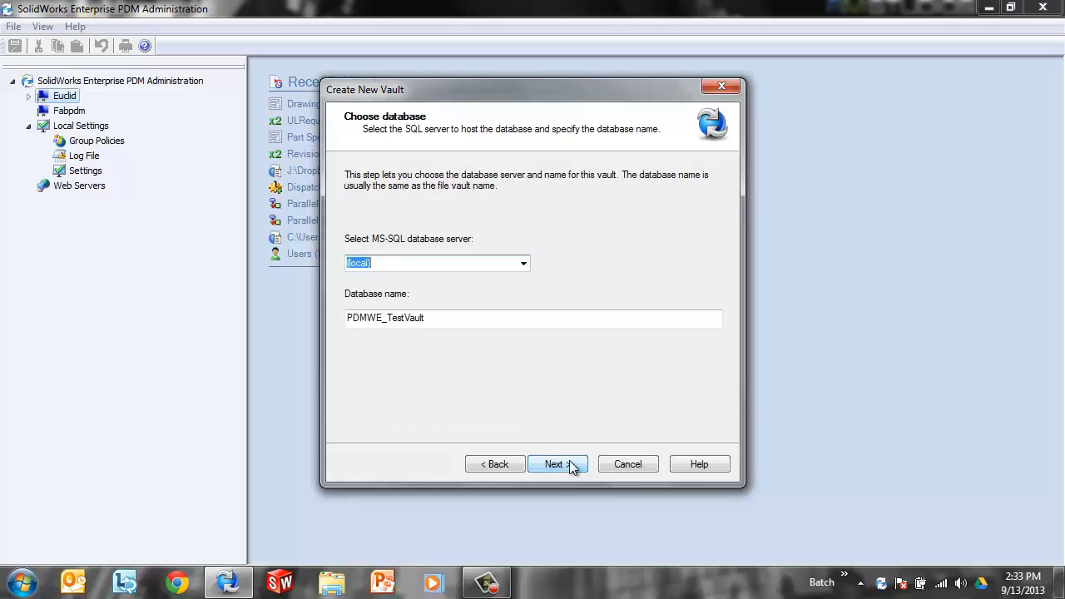
mouse_move(383, 339)
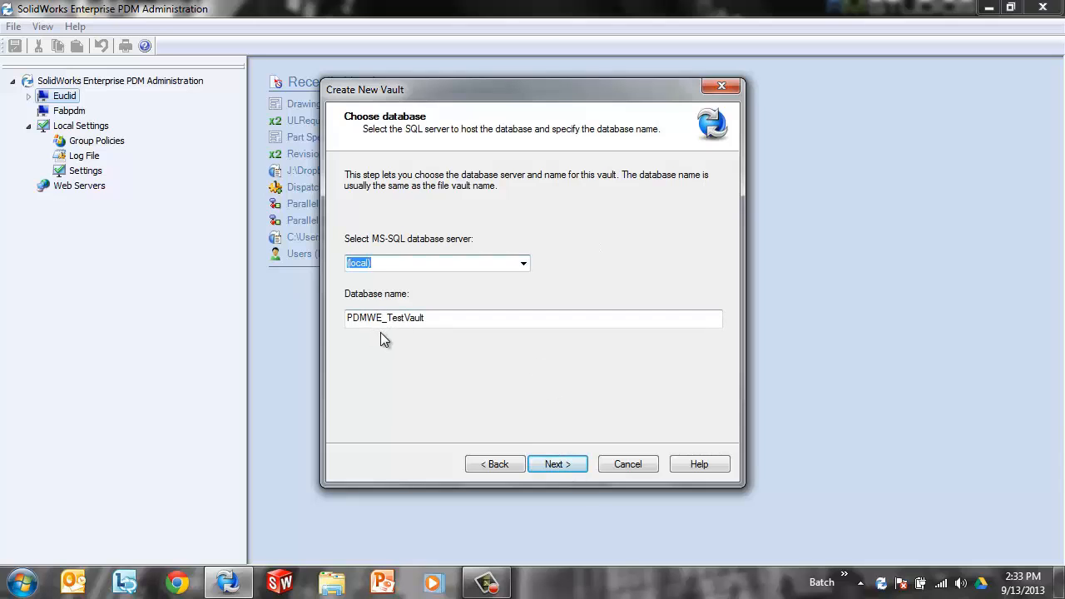
left_click(557, 463)
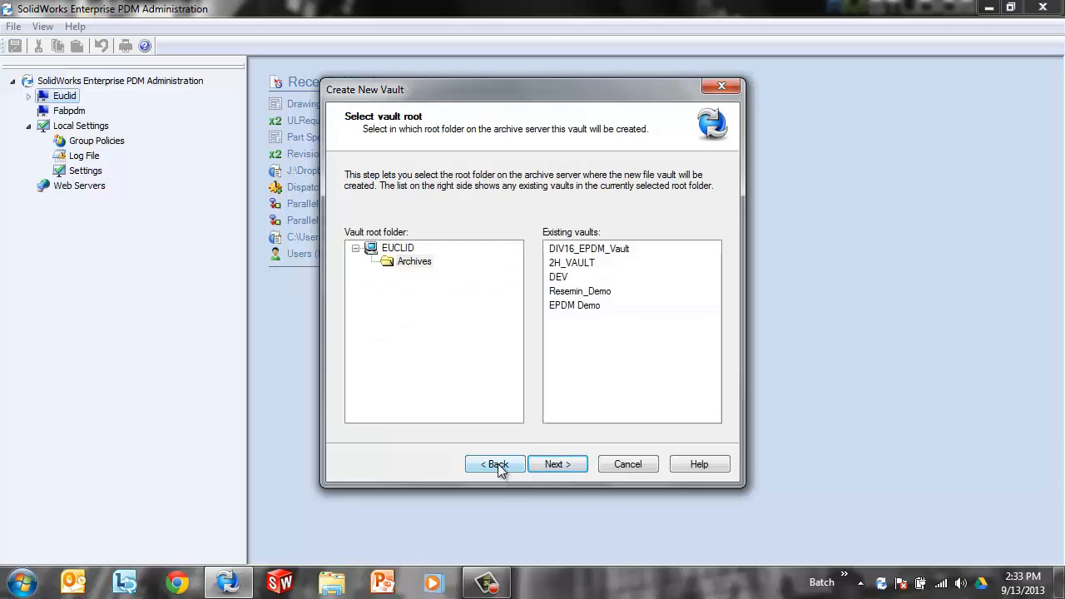
left_click(557, 464)
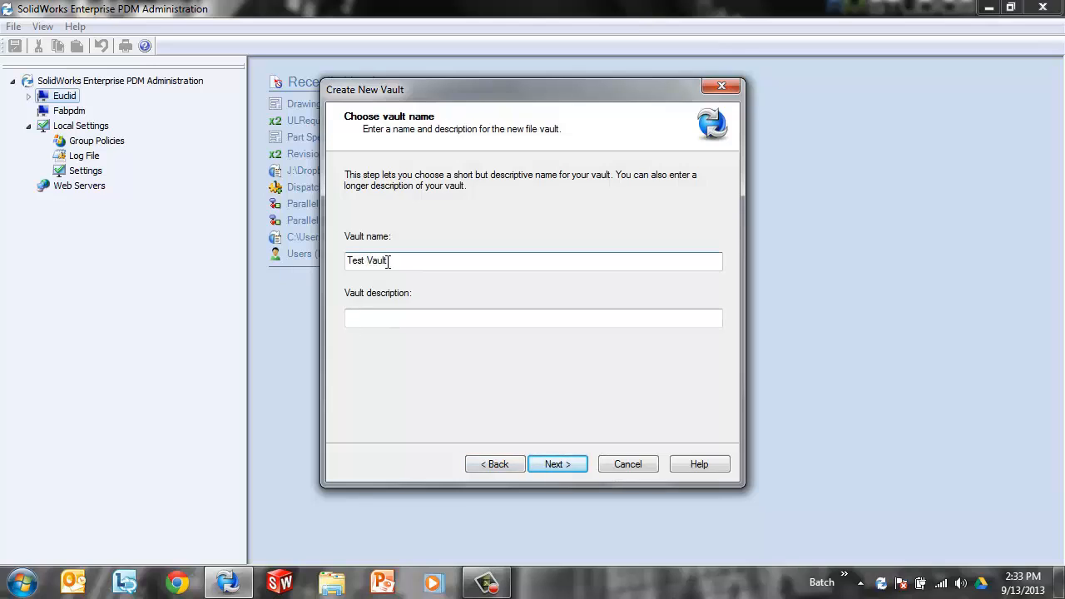
key("BackSpace")
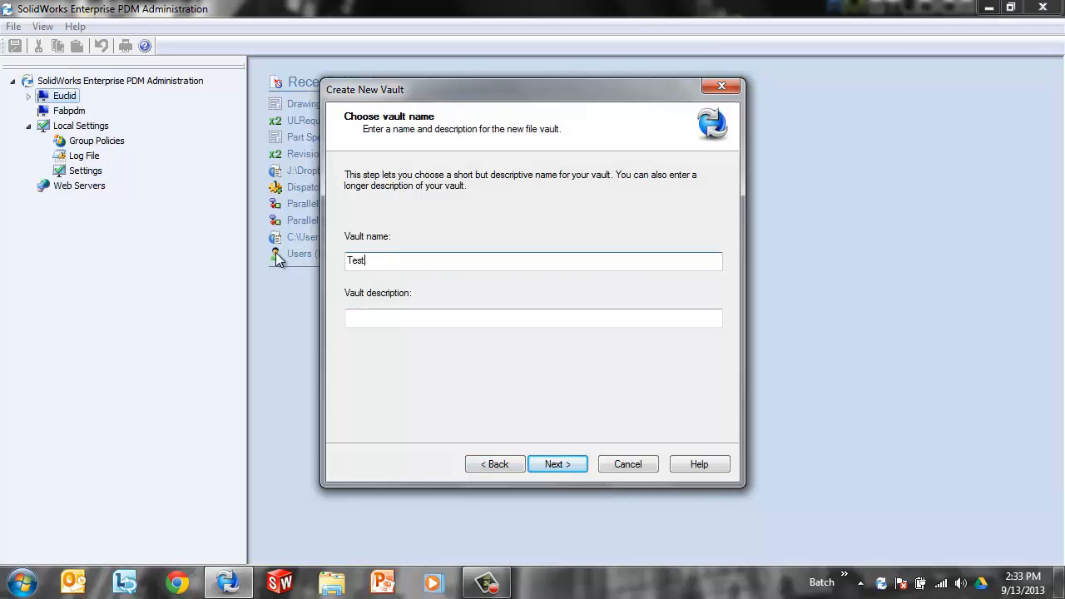
left_click(557, 463)
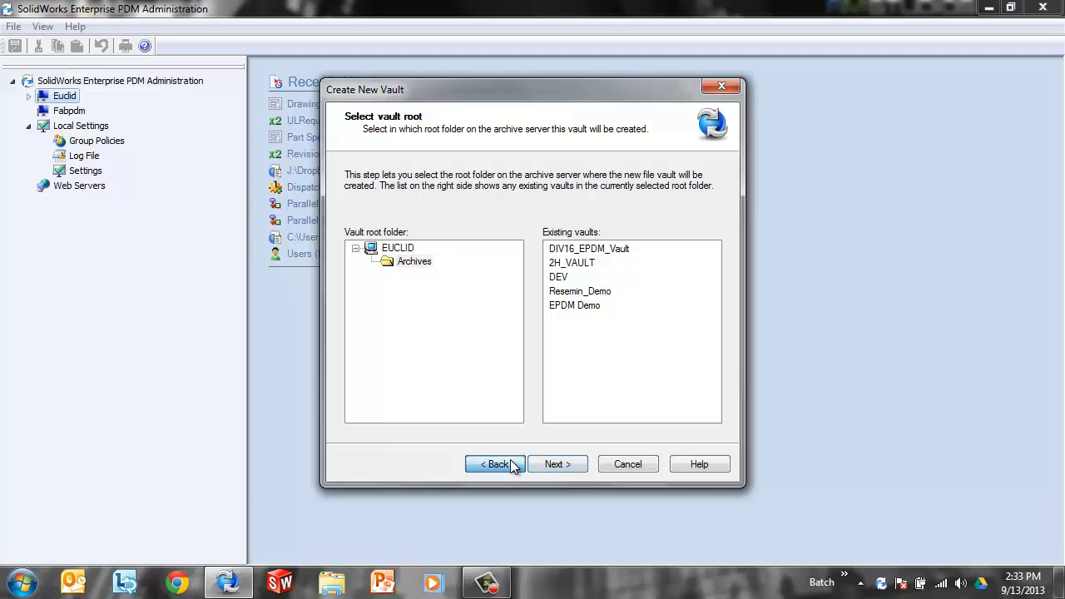
left_click(415, 261)
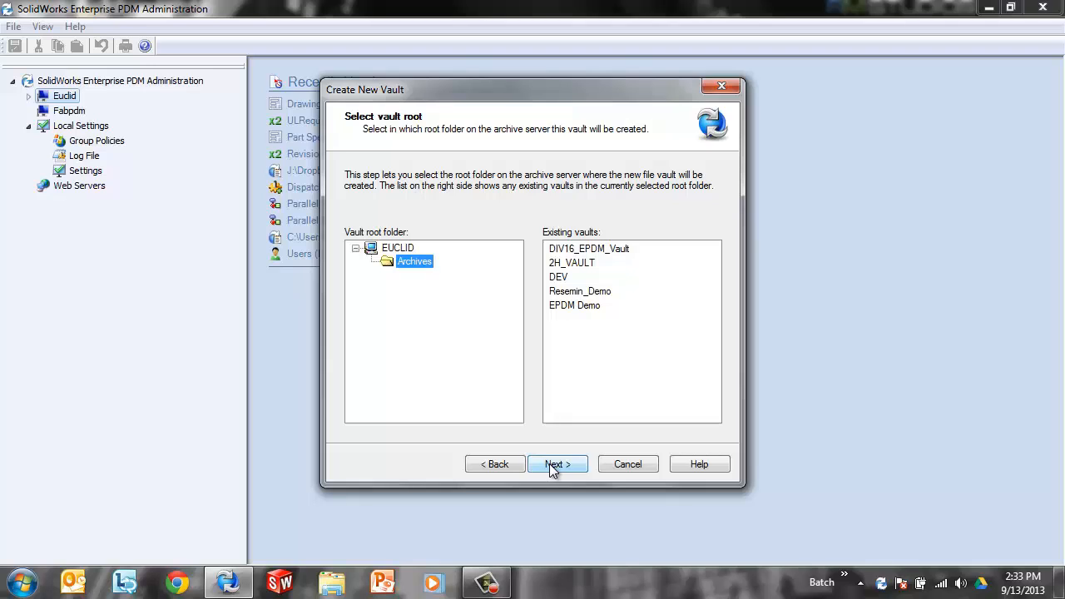
mouse_move(425, 270)
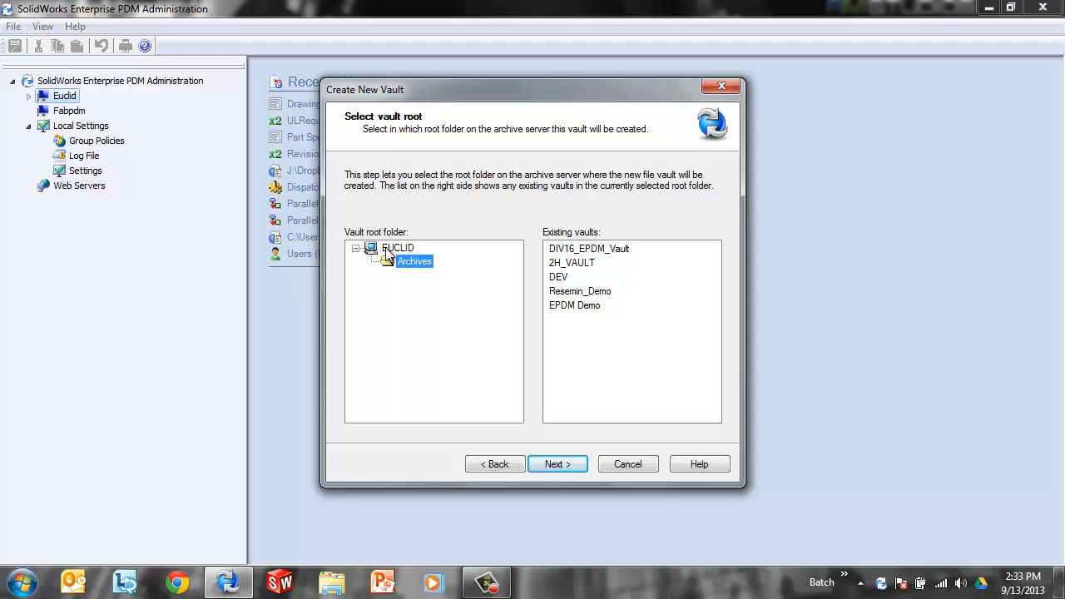
mouse_move(617, 339)
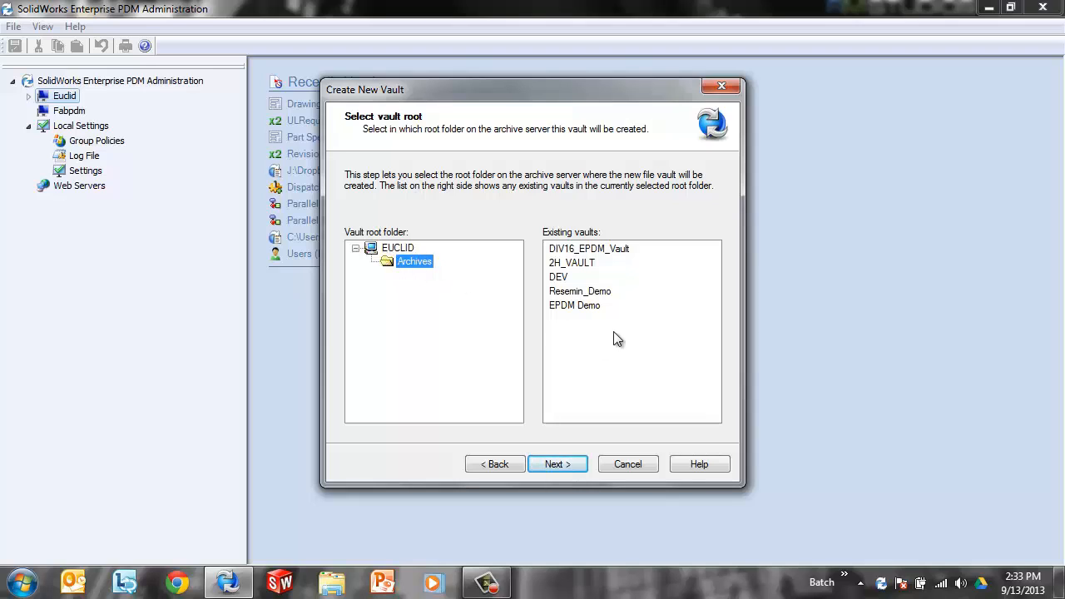
mouse_move(575, 291)
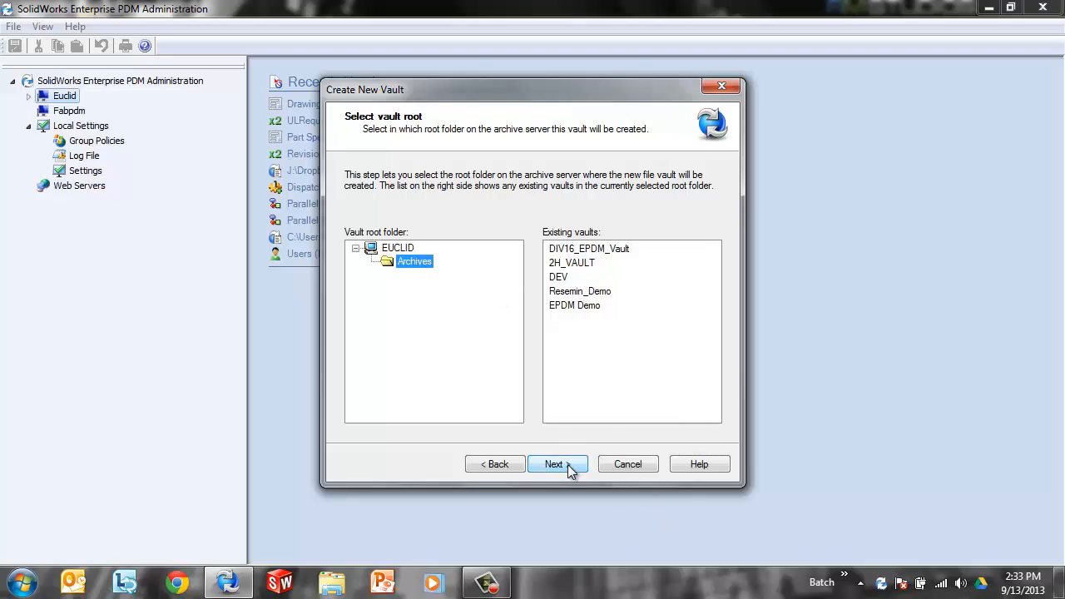
left_click(556, 463)
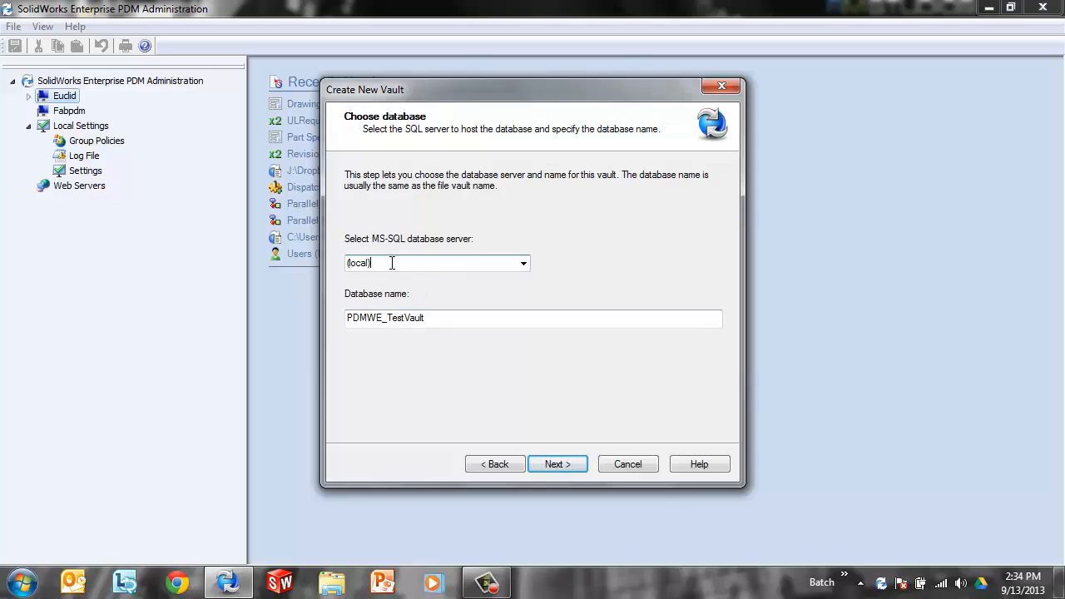
mouse_move(391, 318)
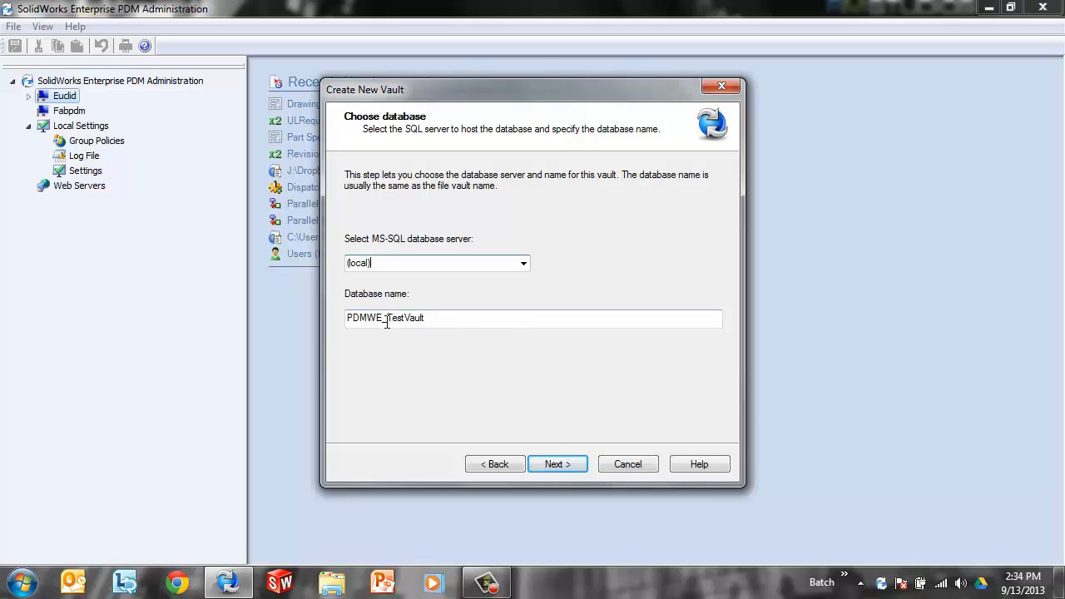
left_click(628, 463)
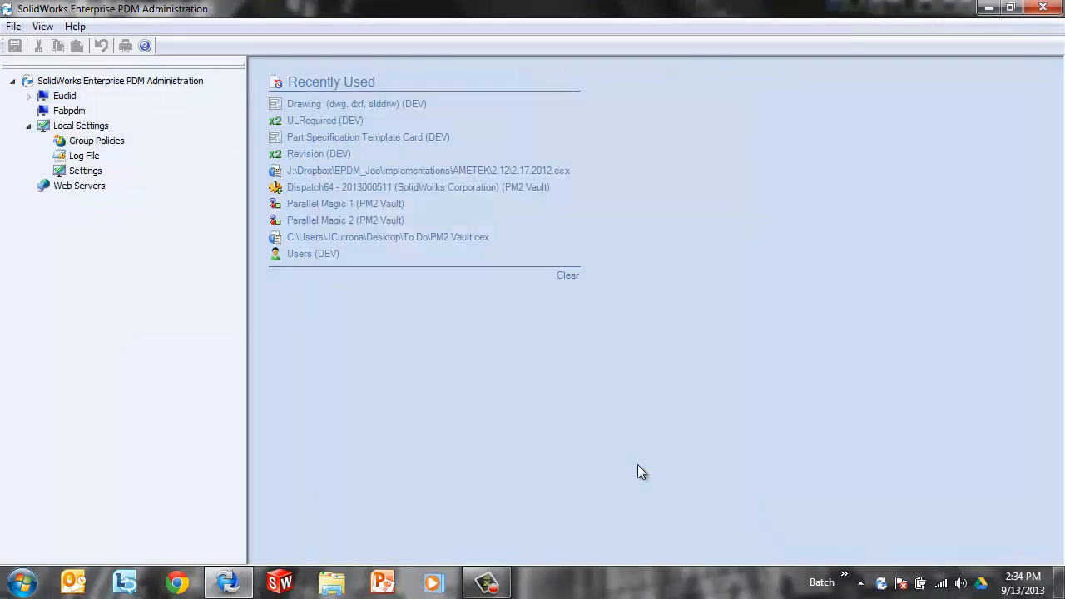
Create a vault named Test_Vault on Euclid, keeping the Archives root folder.
right_click(119, 80)
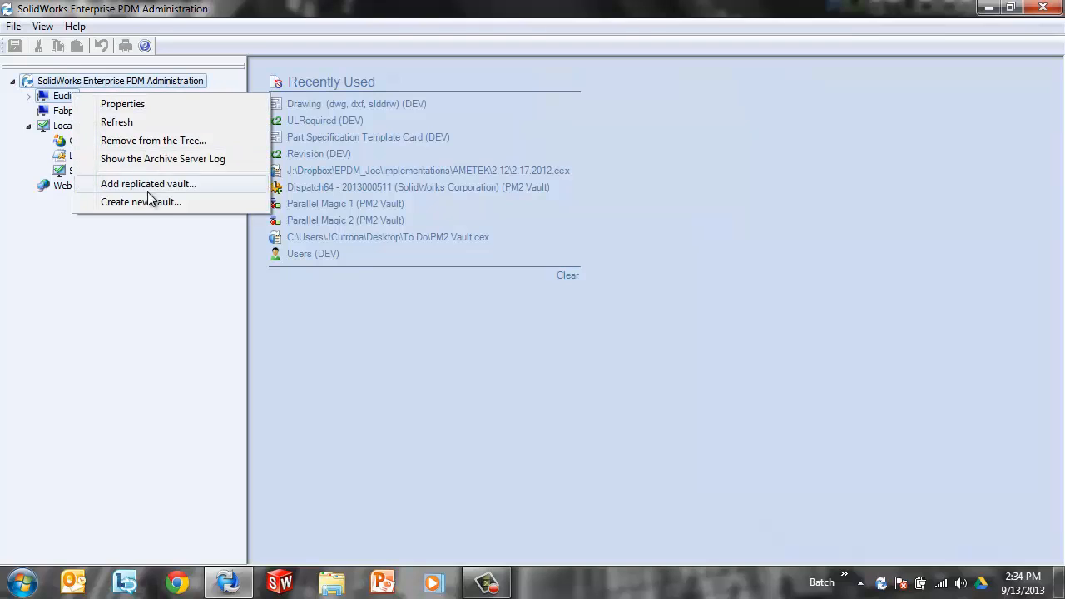
left_click(140, 201)
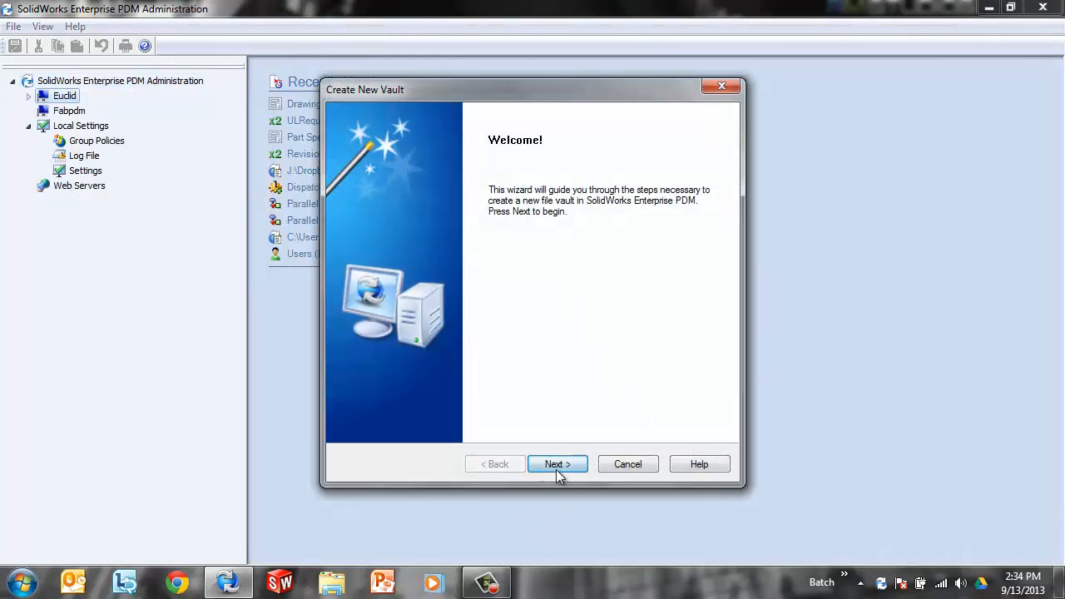
left_click(557, 464)
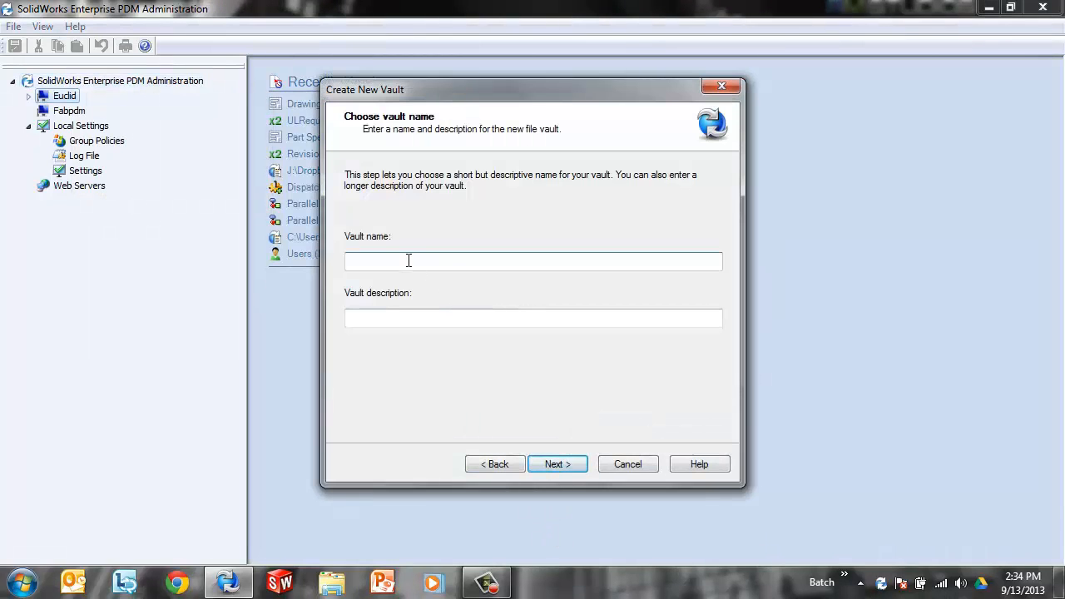
type("Test_Vault")
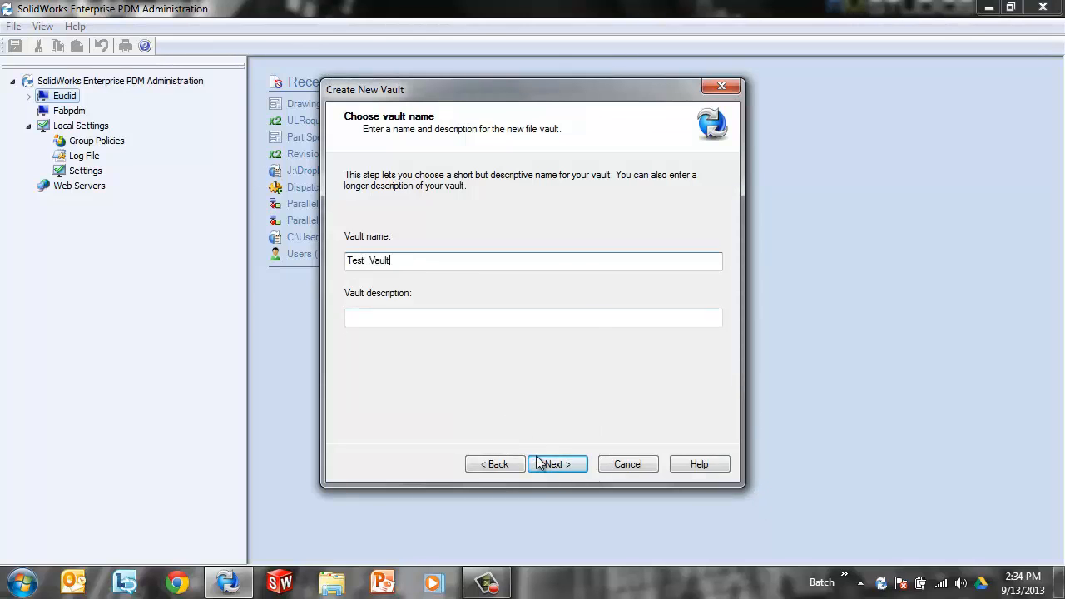
left_click(557, 464)
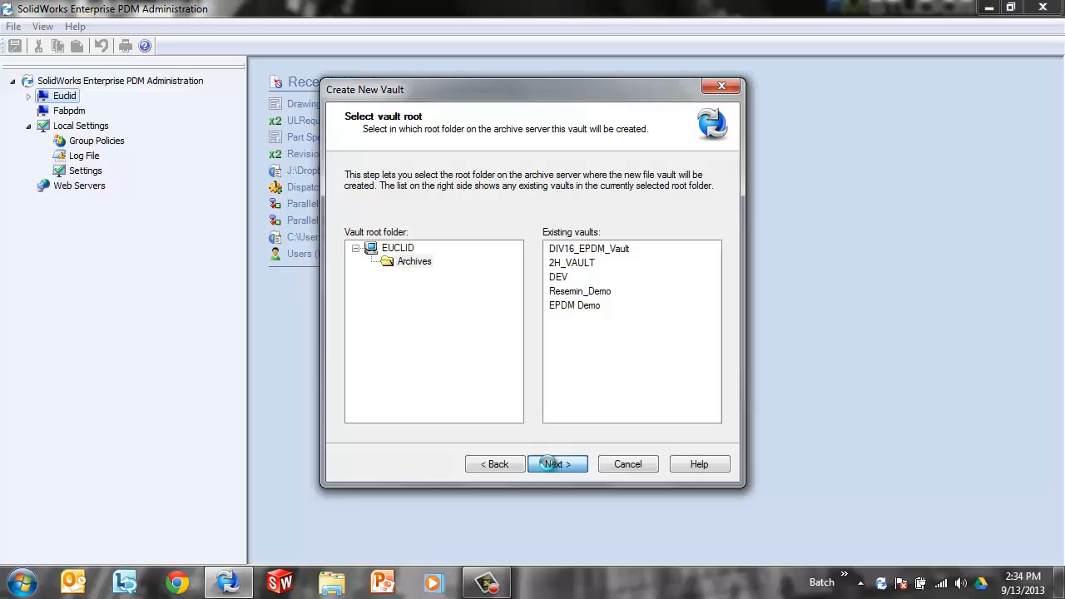
left_click(556, 463)
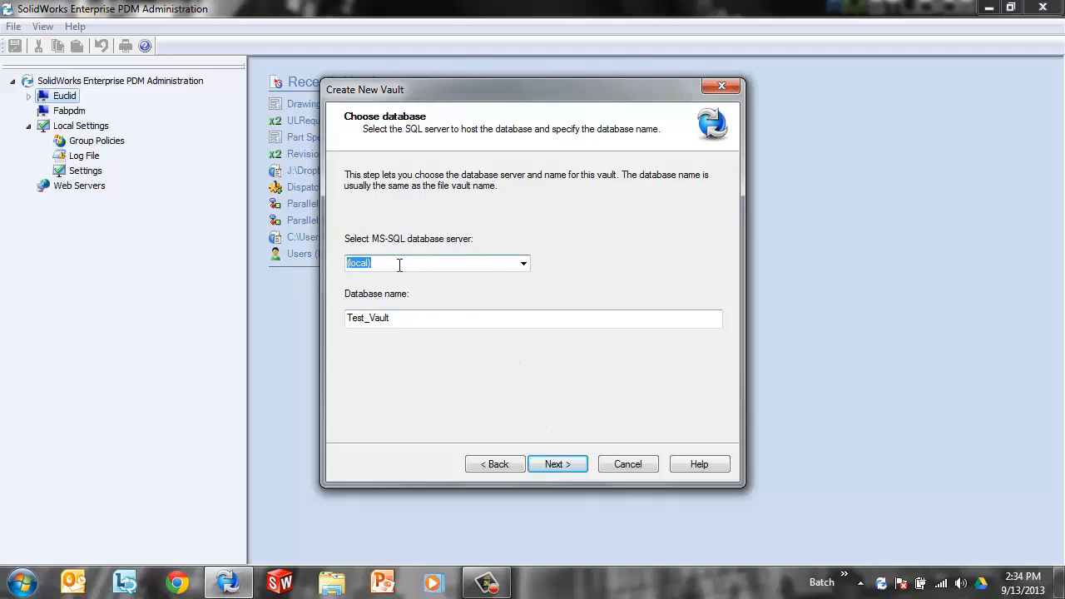
Enter PDMSQLSERVER1 as the MS-SQL database server for Test_Vault.
type("P")
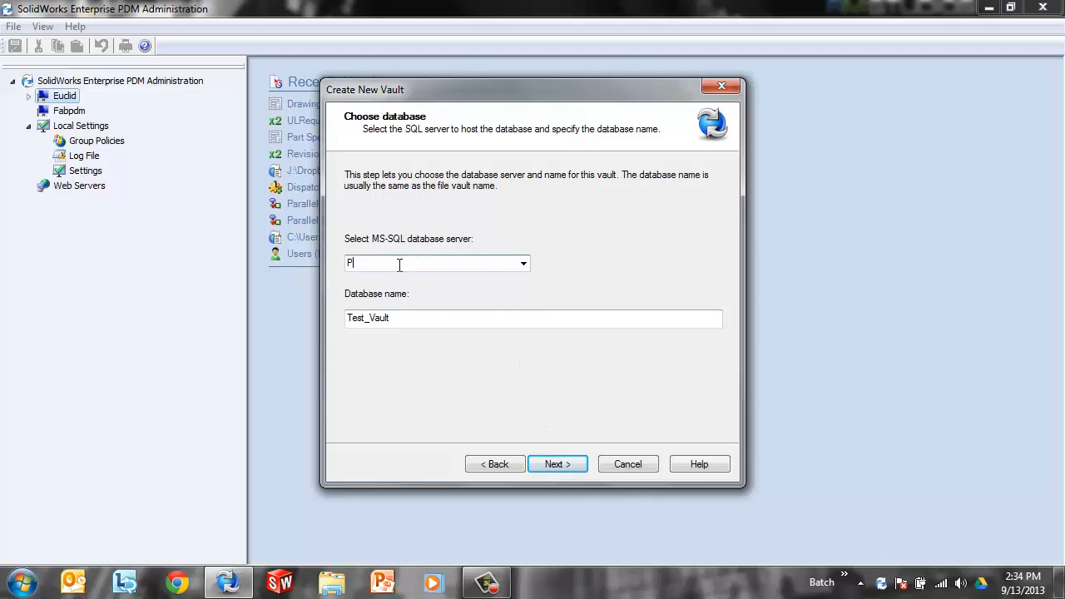
type("DMSQL")
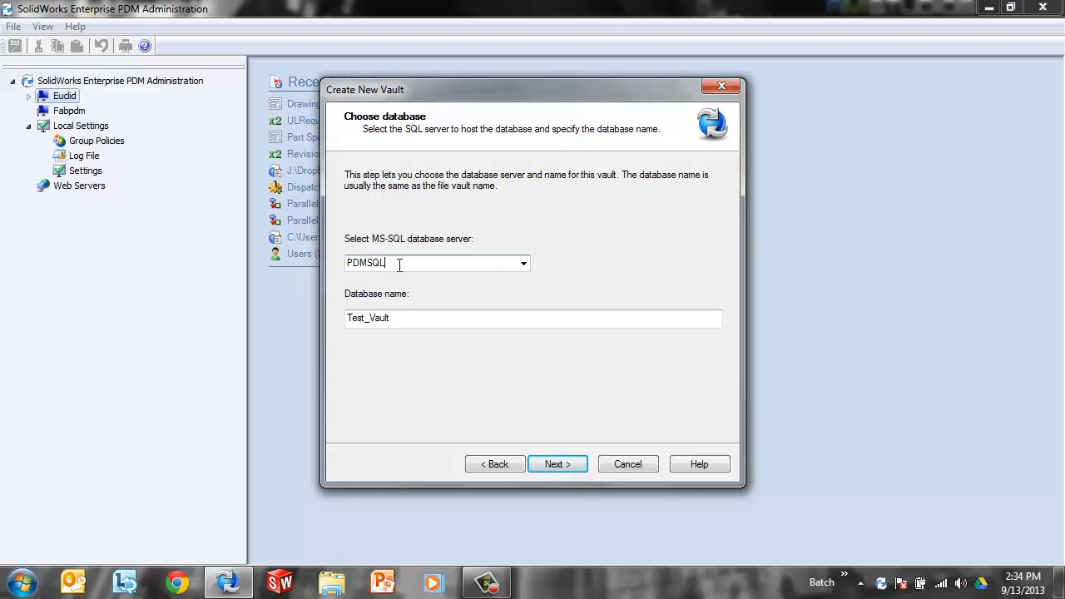
type("SERVER")
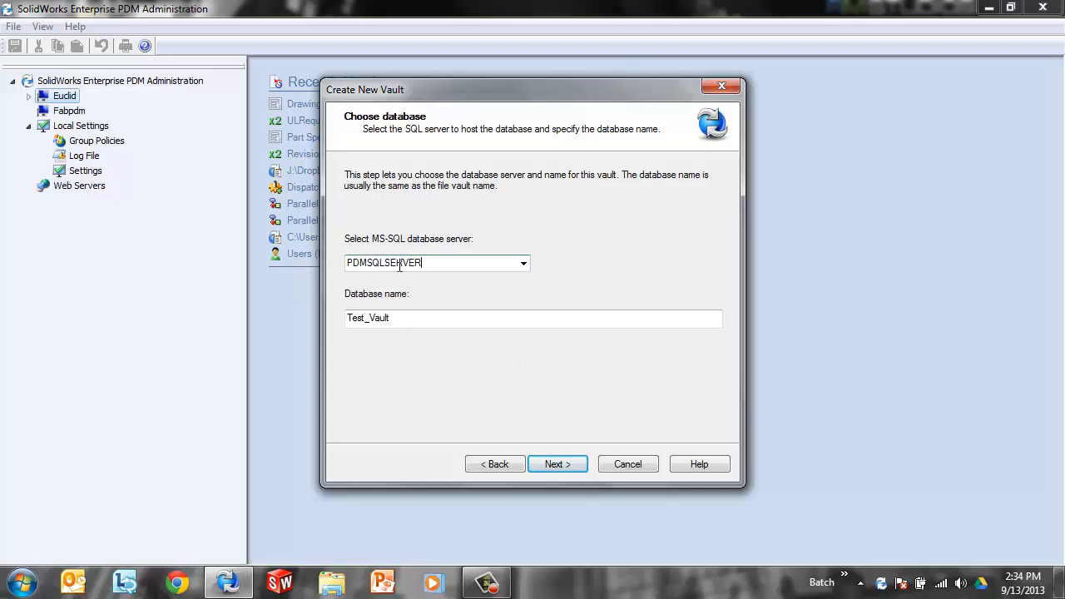
type("1")
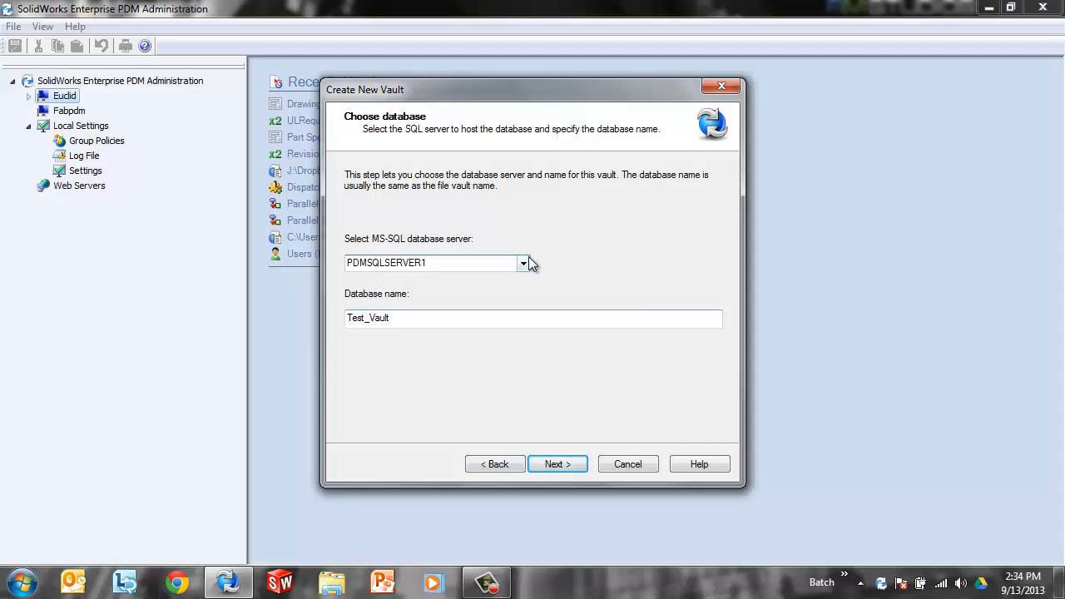
Set the vault's regional settings to English with the 12/31/1999 date format.
left_click(557, 463)
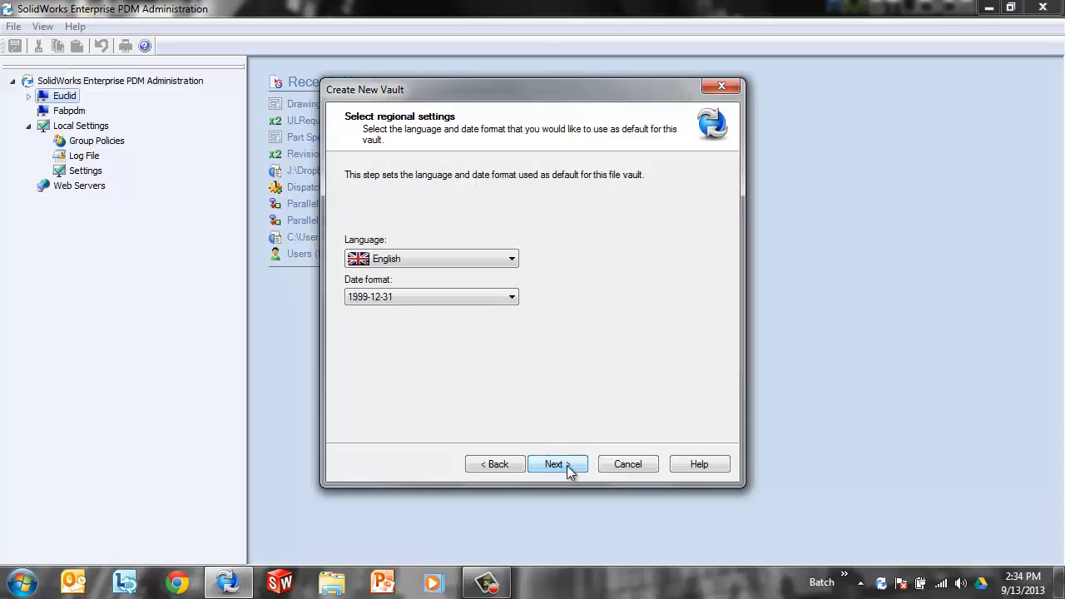
mouse_move(451, 296)
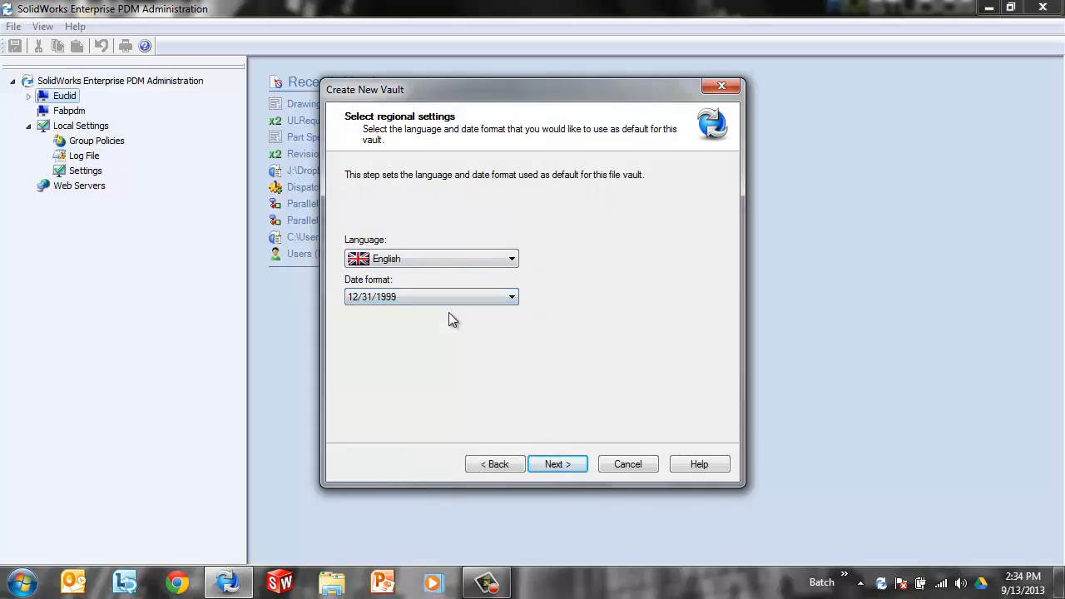
left_click(557, 464)
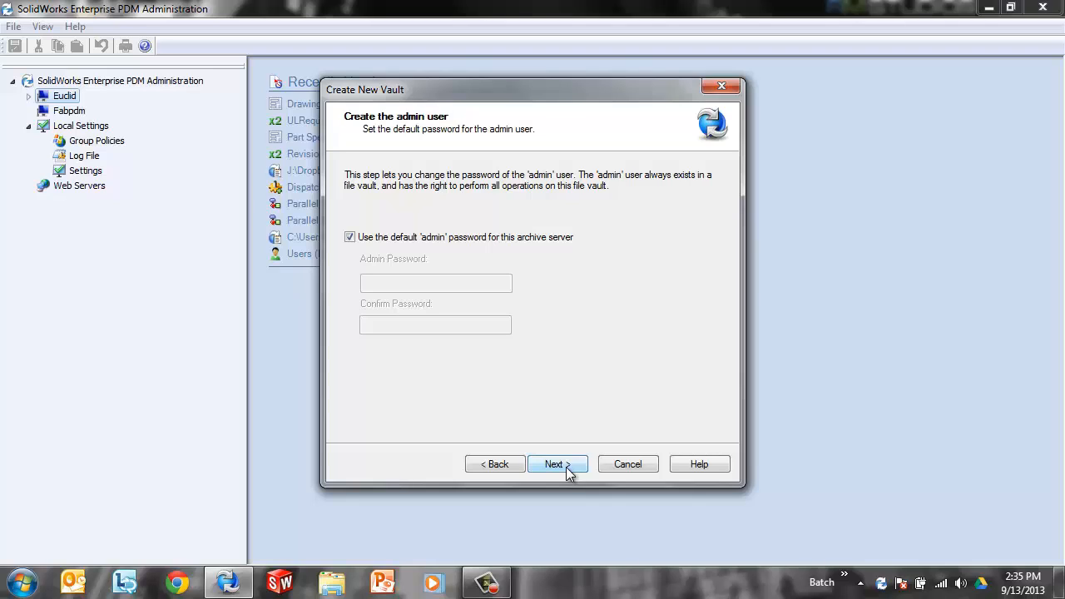
mouse_move(382, 215)
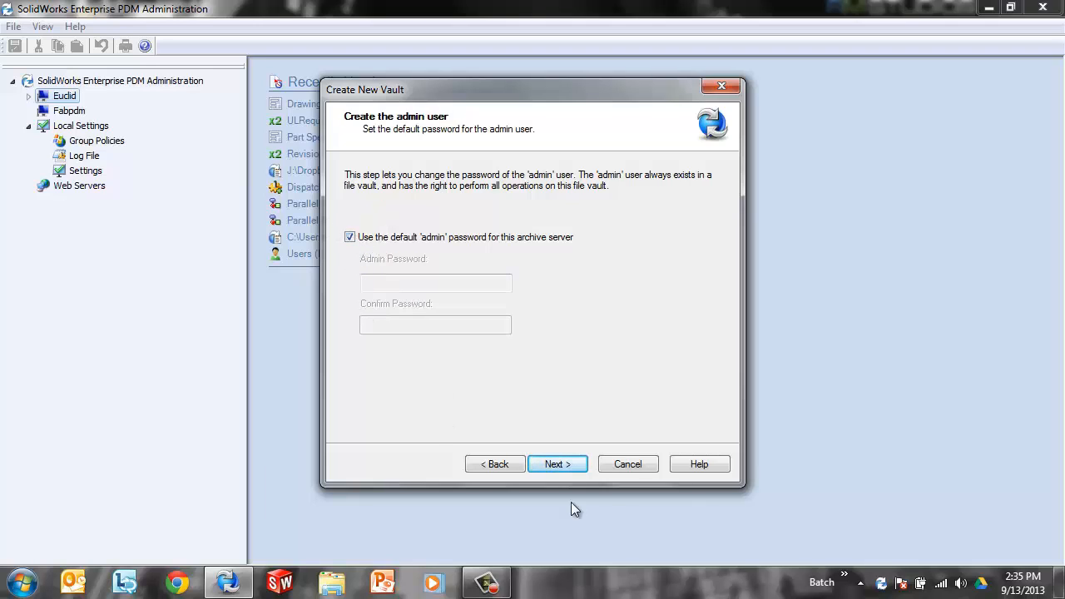
left_click(349, 237)
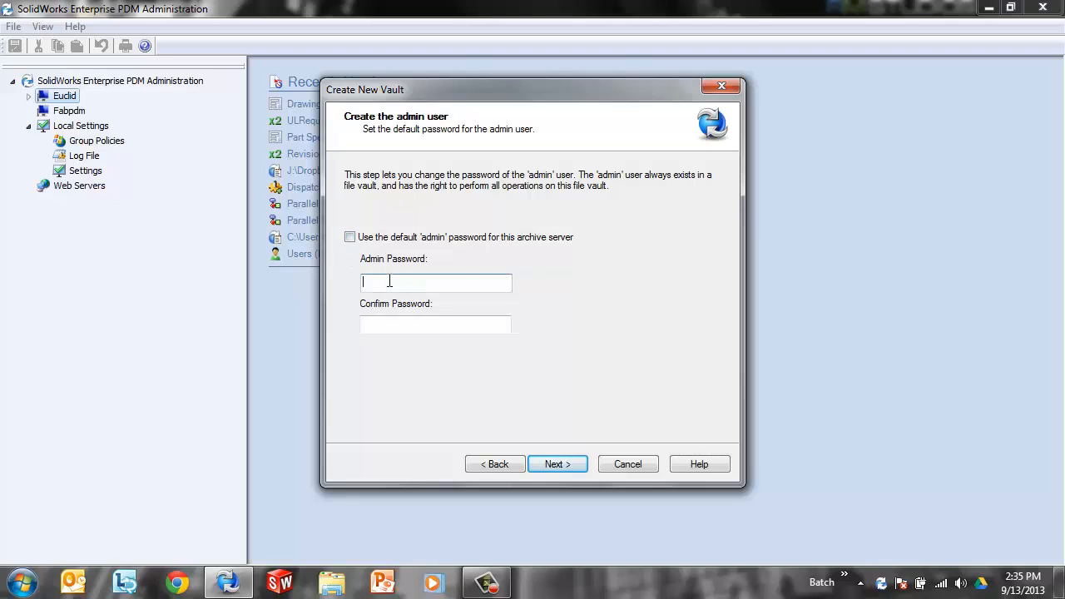
mouse_move(368, 258)
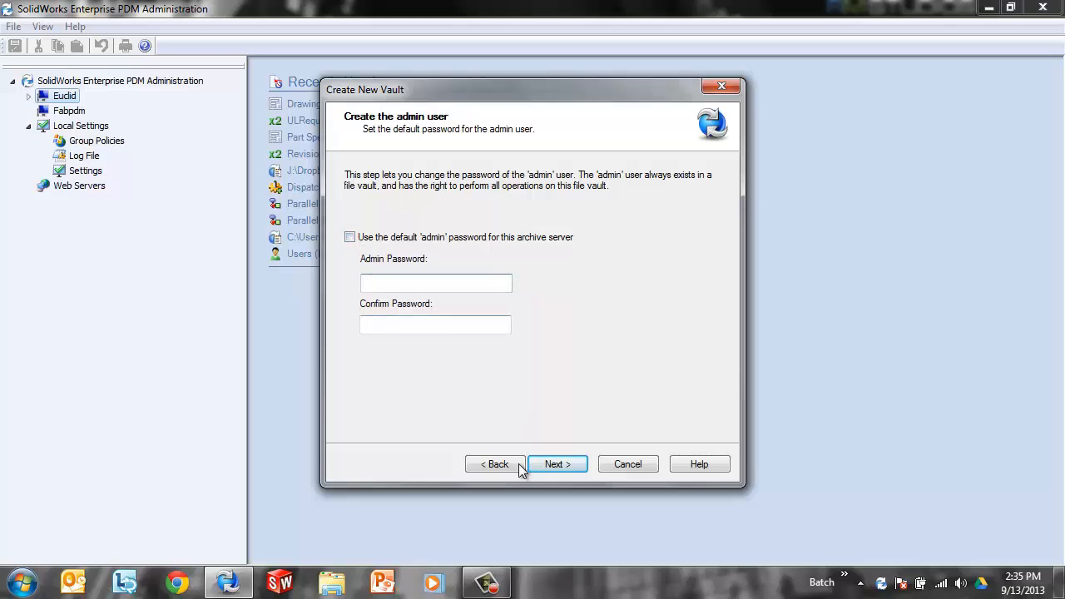
left_click(349, 237)
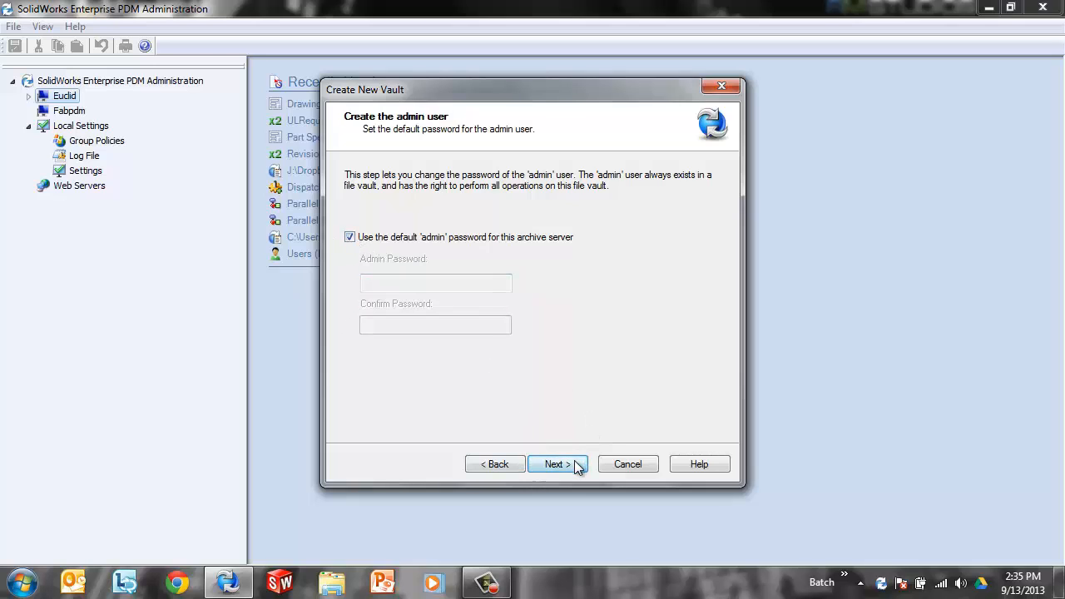
Keep the default admin password and preview the standard configuration details.
left_click(558, 463)
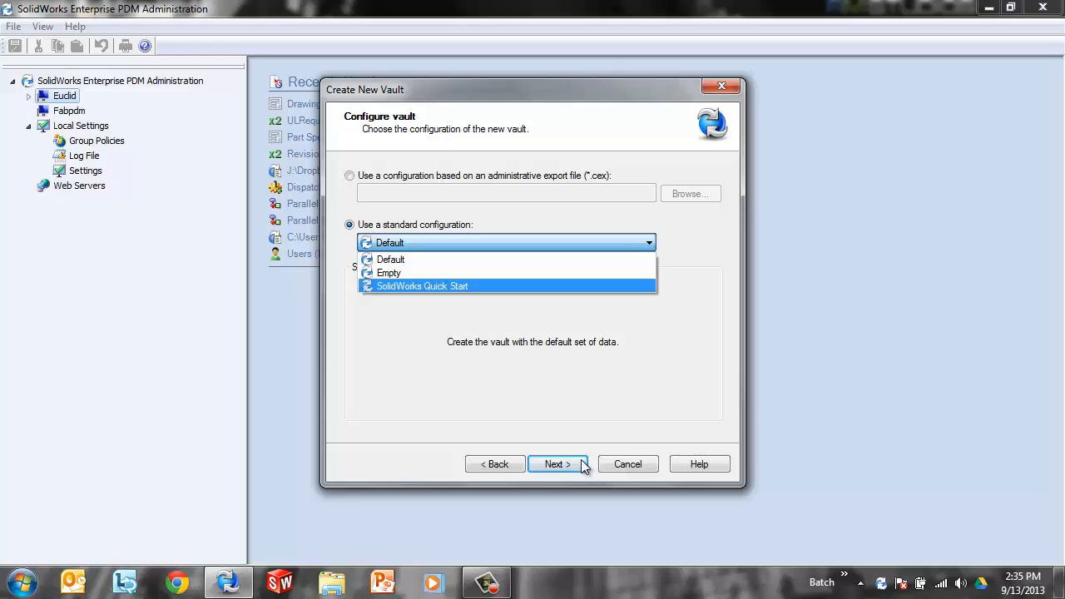
left_click(557, 464)
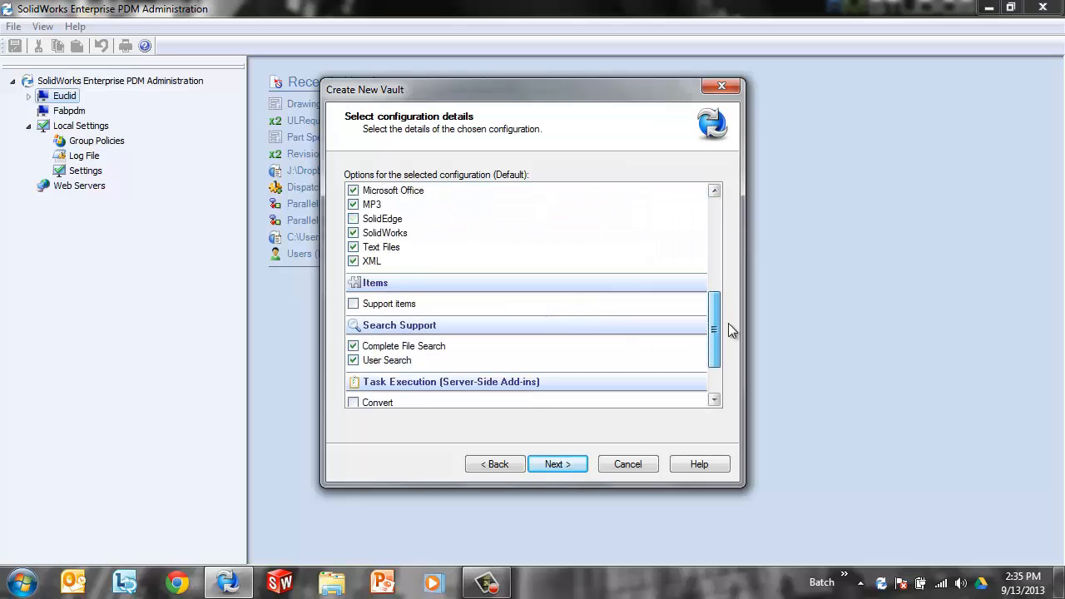
scroll("down", 3)
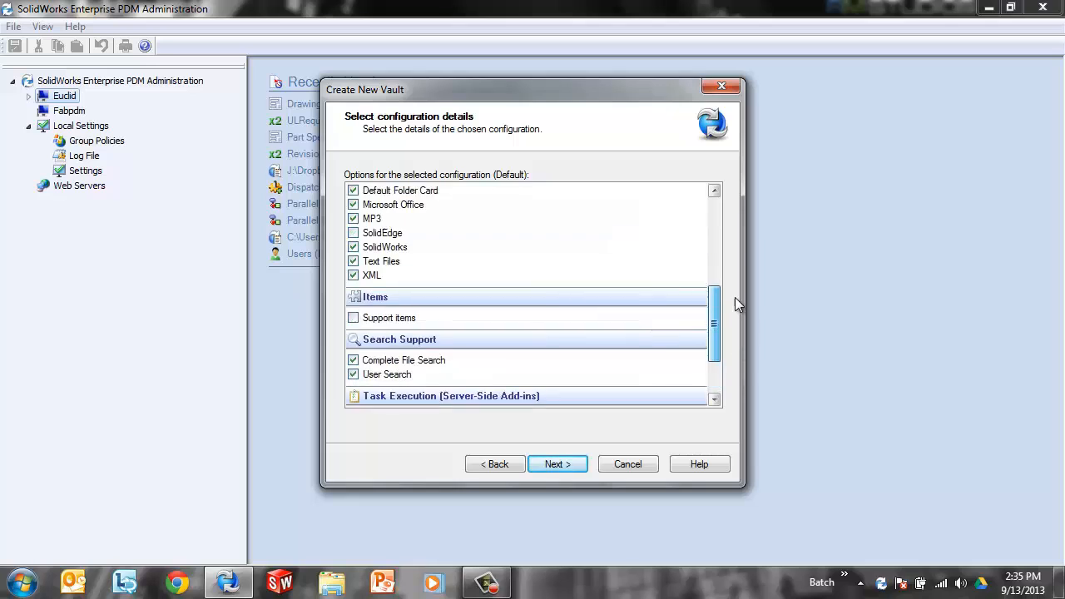
scroll("down", 3)
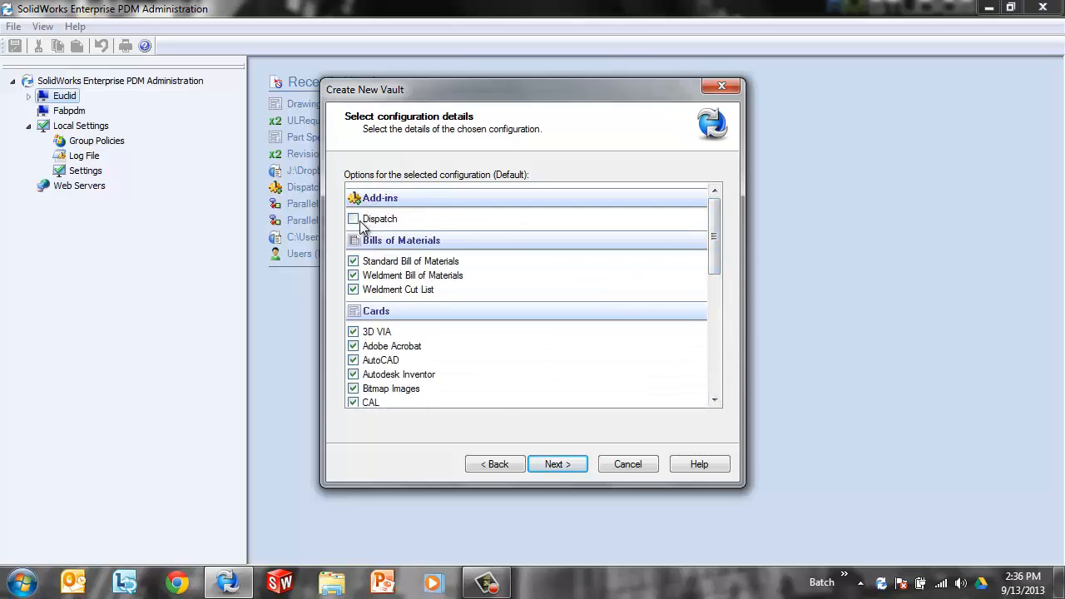
Switch the vault configuration to Empty, then back to Default.
left_click(494, 463)
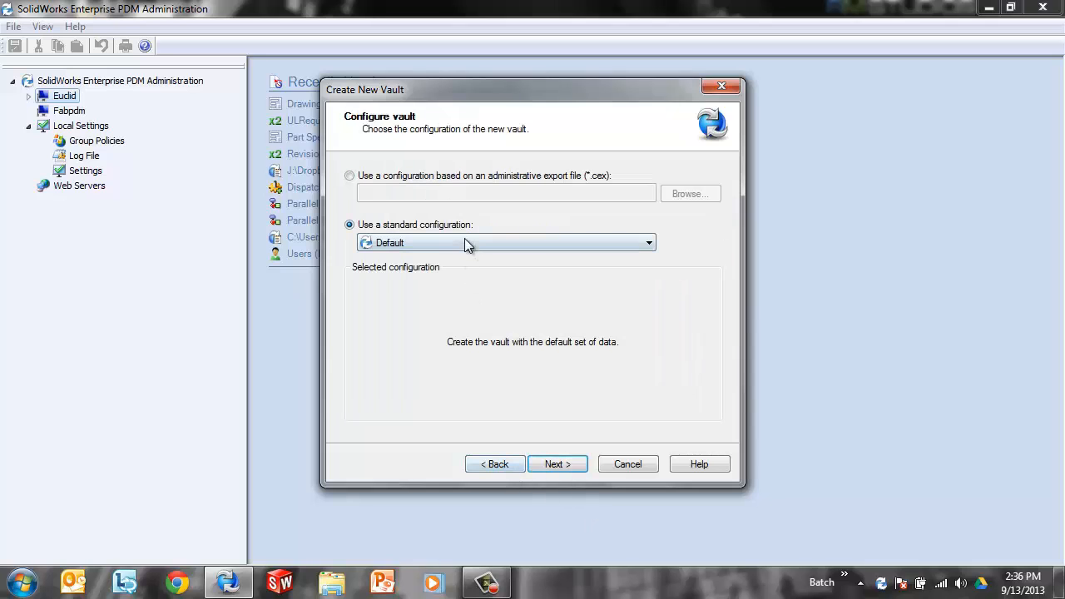
left_click(505, 242)
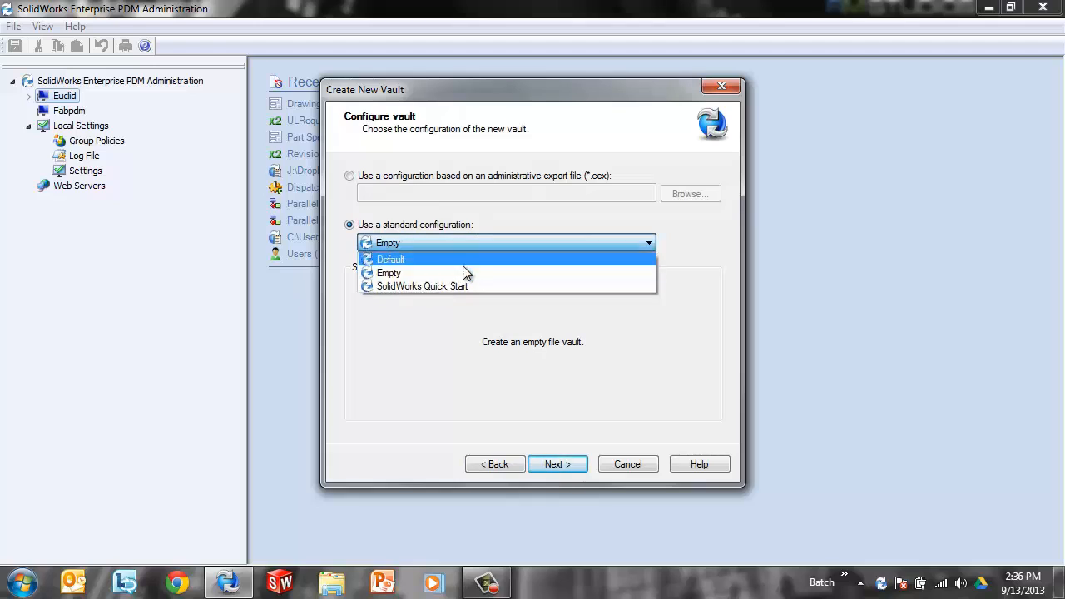
left_click(386, 273)
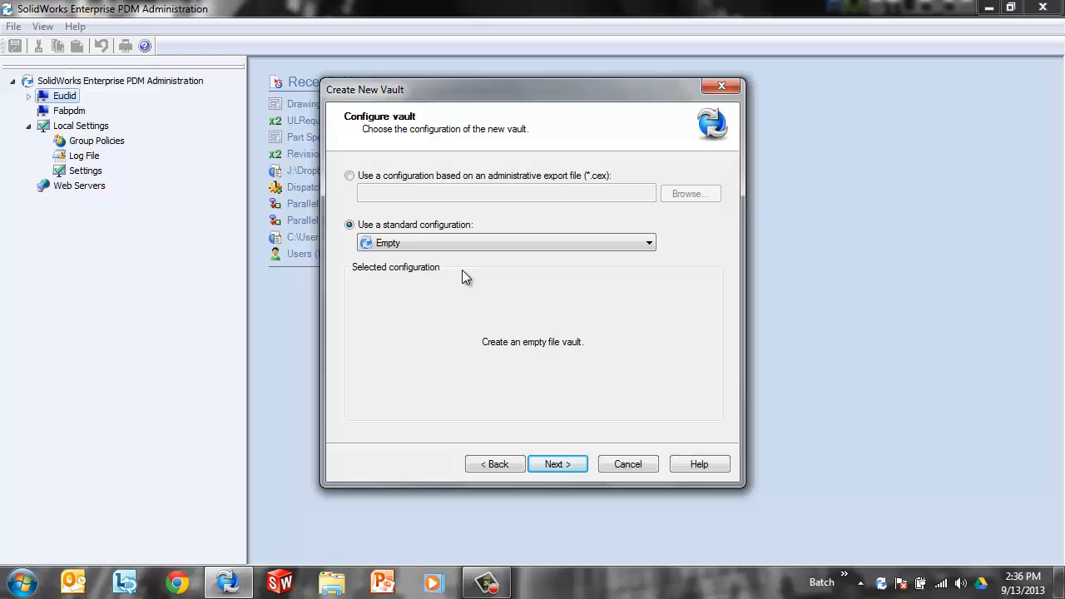
mouse_move(476, 246)
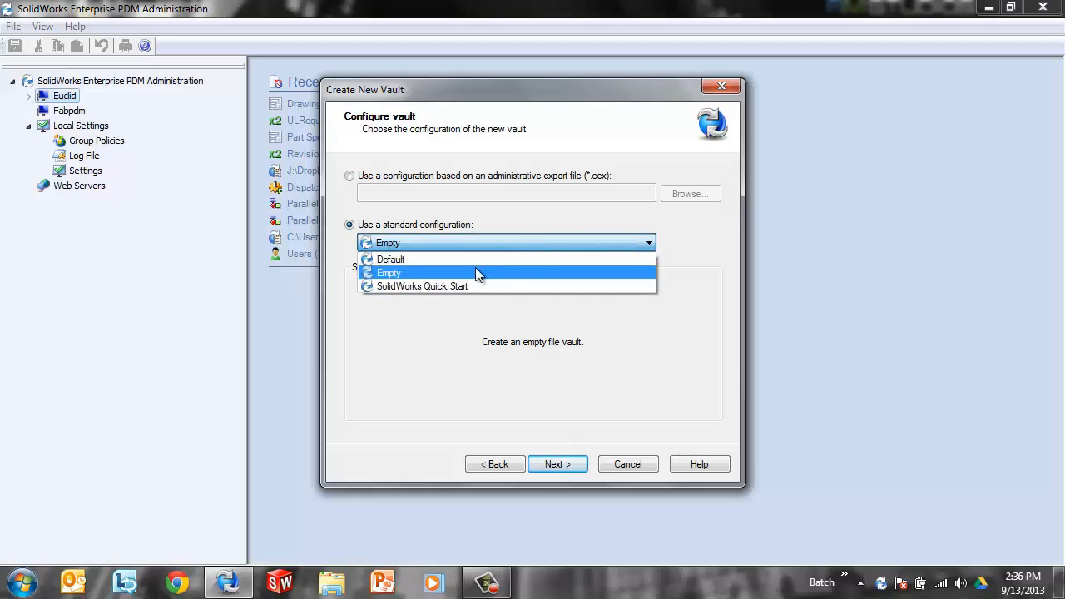
left_click(392, 259)
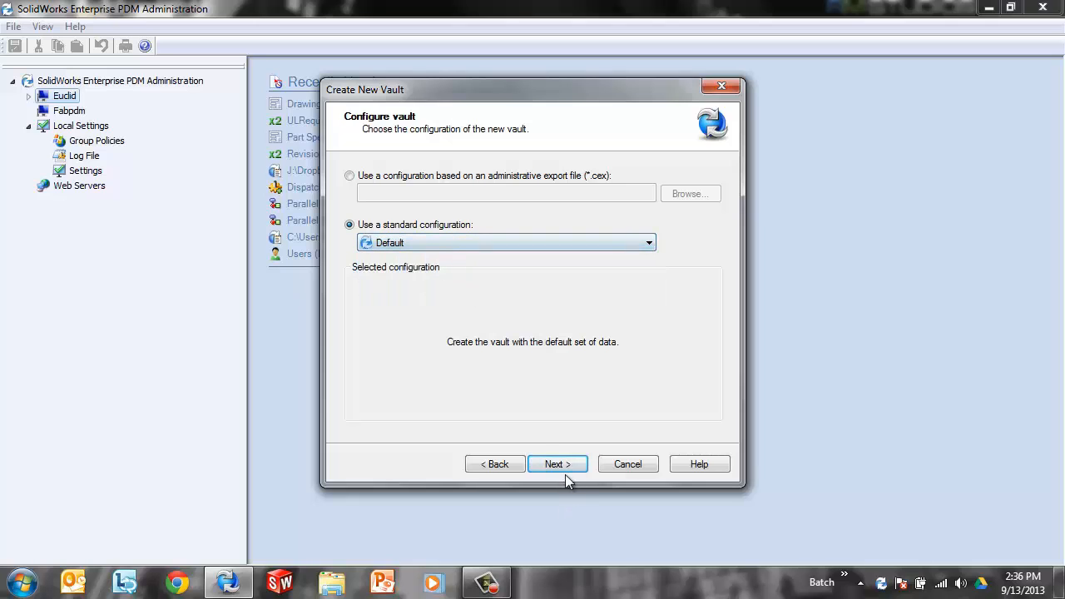
Keep Default, set task add-ins with Convert checked, and reach the Test_Vault review summary.
left_click(557, 464)
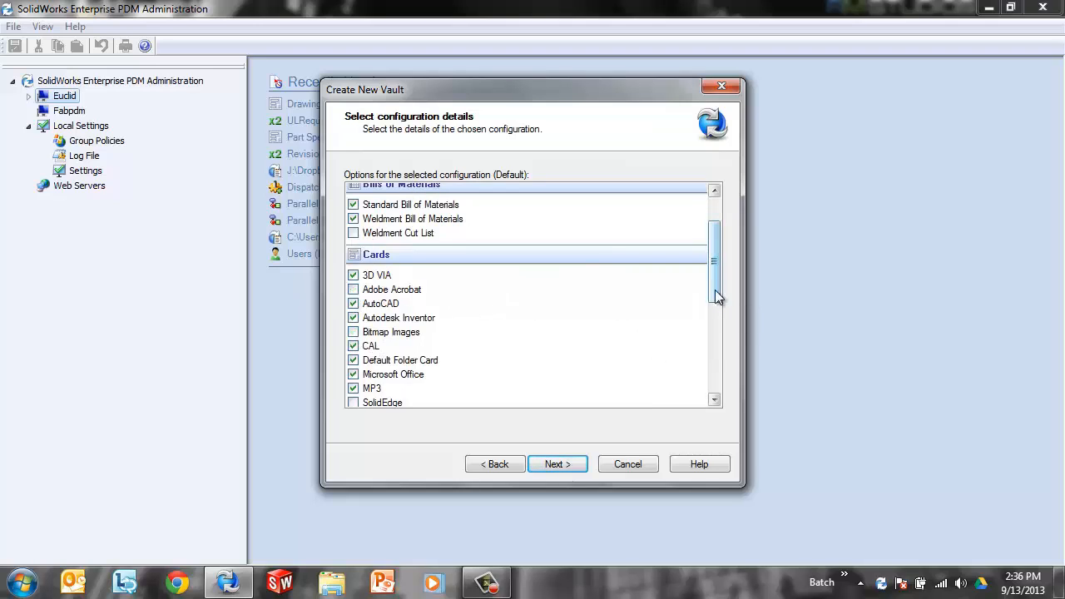
scroll("down", 3)
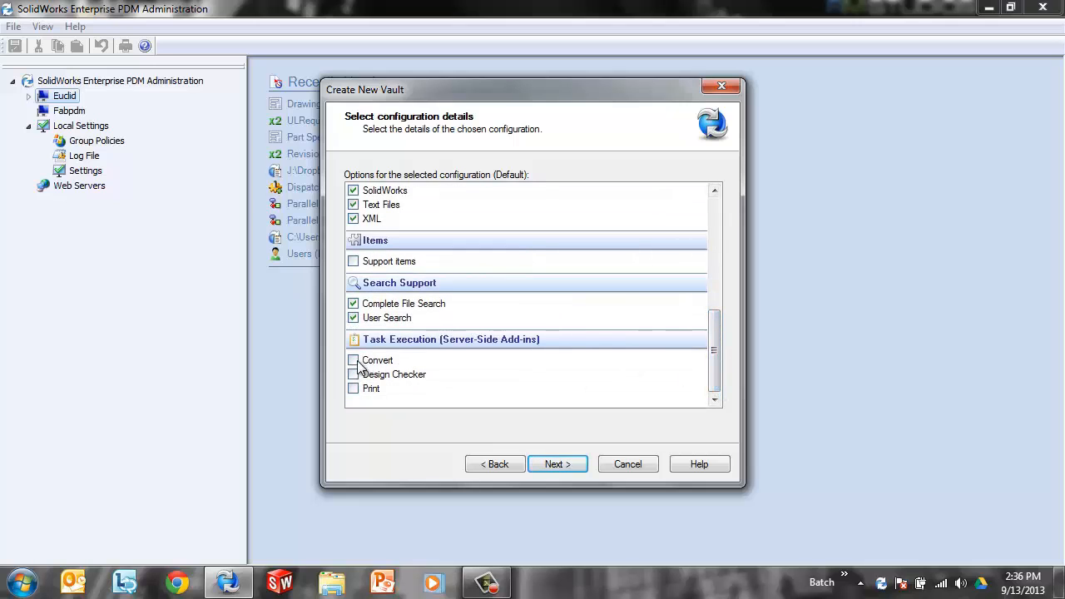
mouse_move(353, 361)
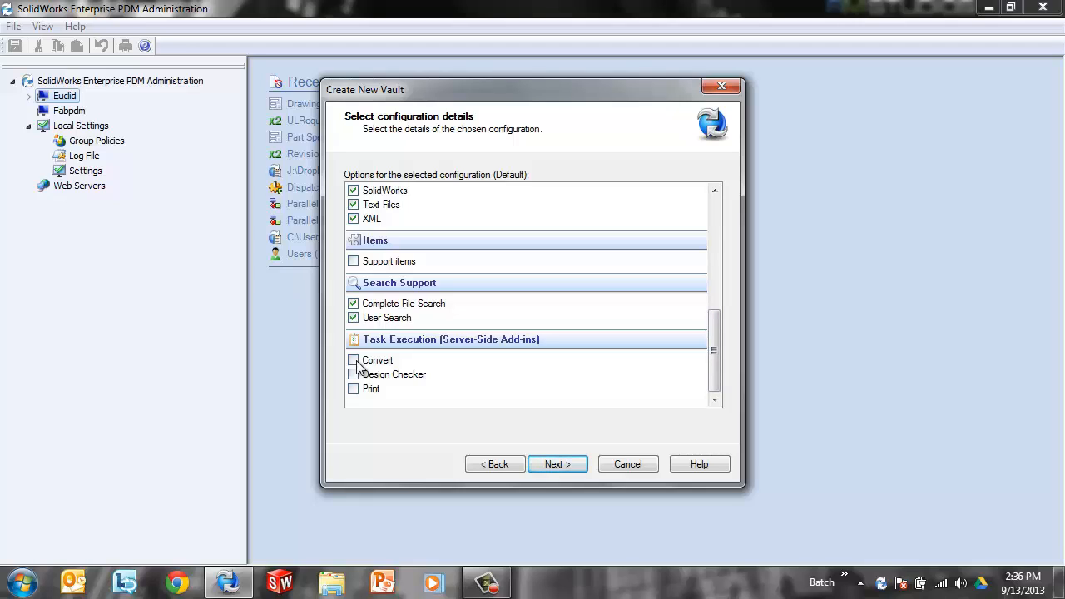
left_click(353, 360)
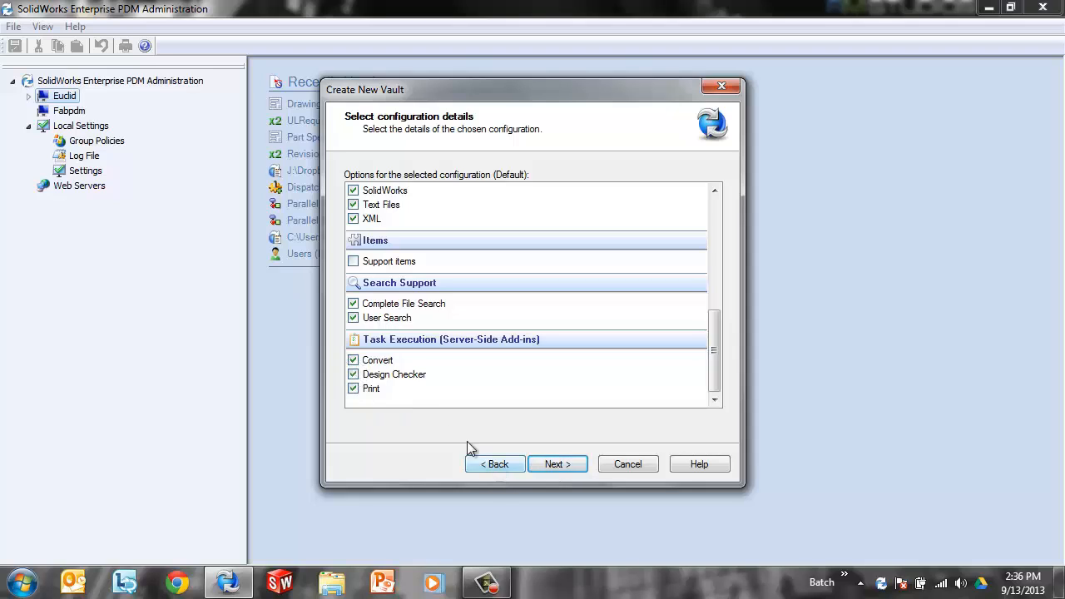
left_click(353, 361)
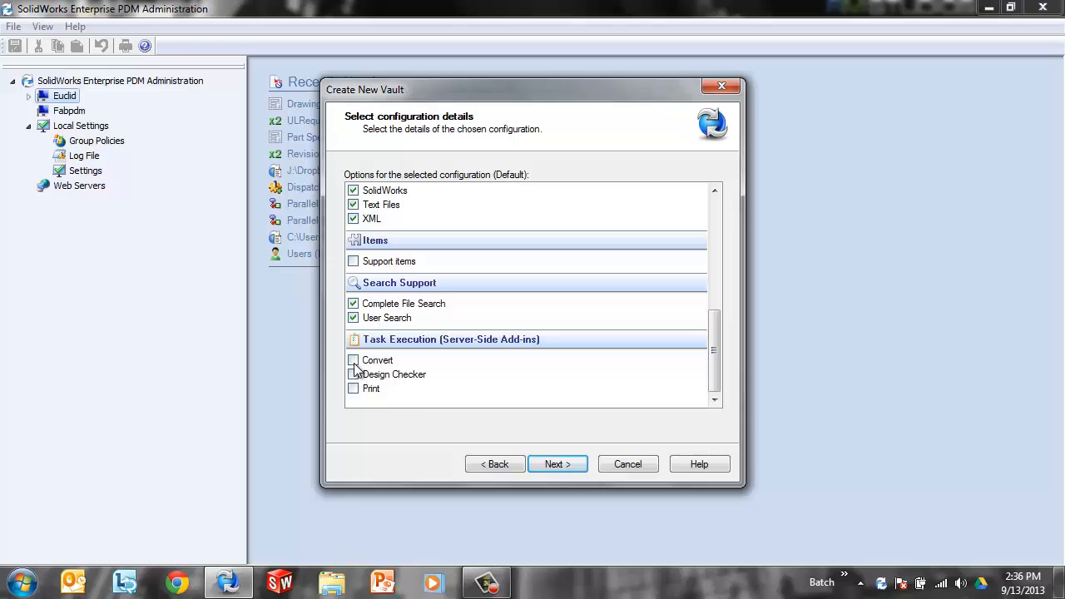
left_click(353, 360)
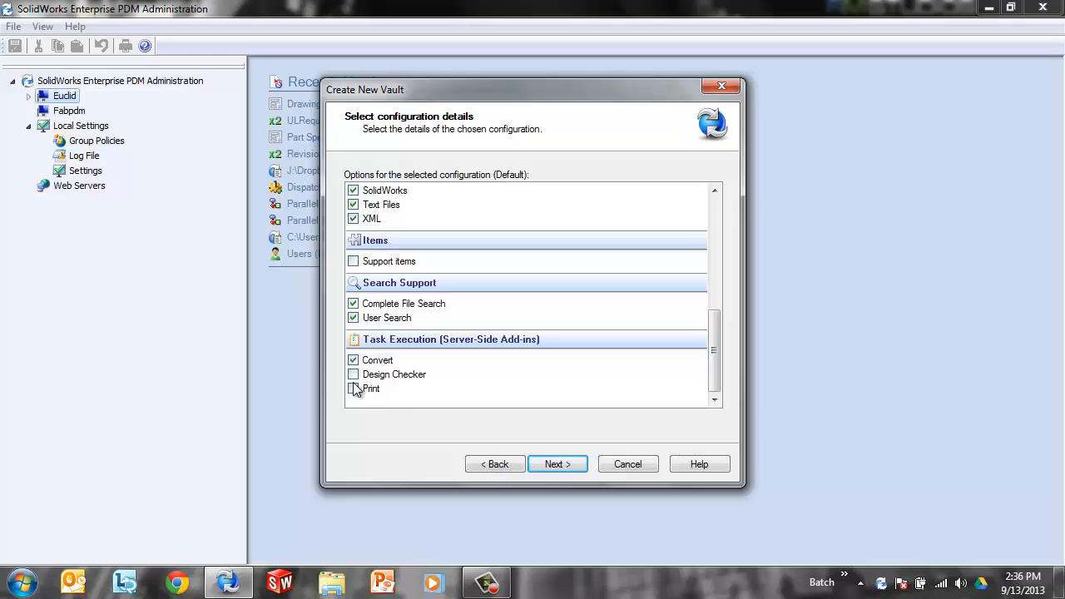
left_click(558, 463)
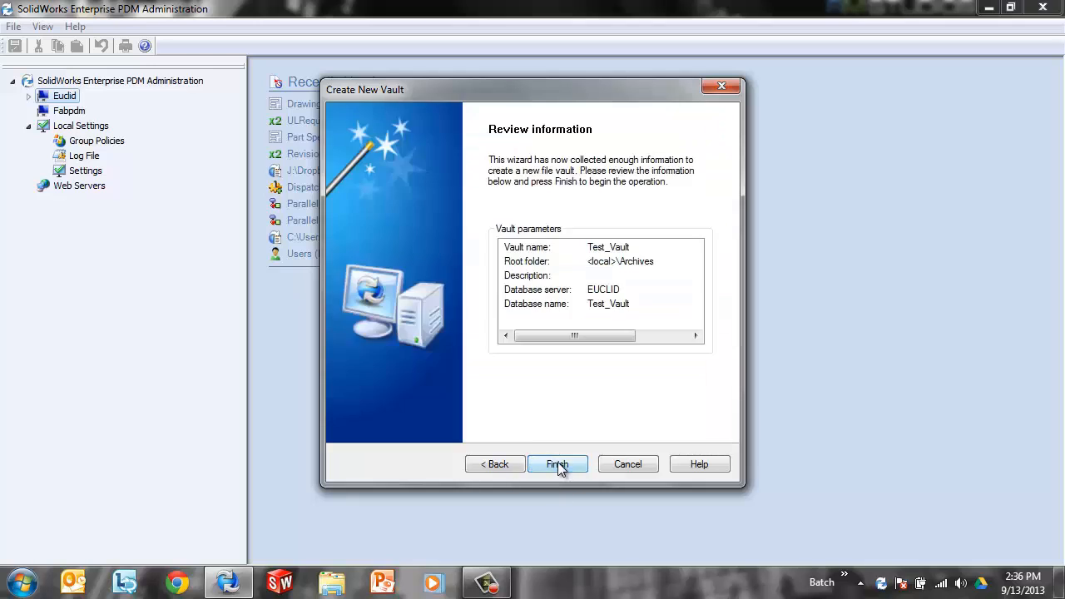
Finish the wizard to build Test_Vault on EUCLID, then dismiss the completion message.
left_click(558, 463)
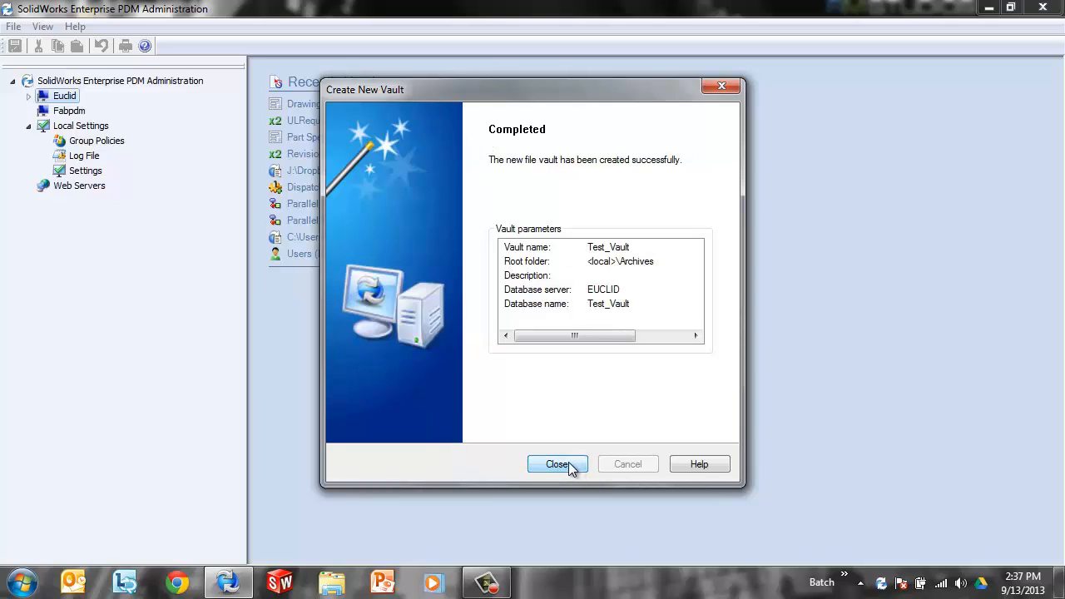
left_click(557, 464)
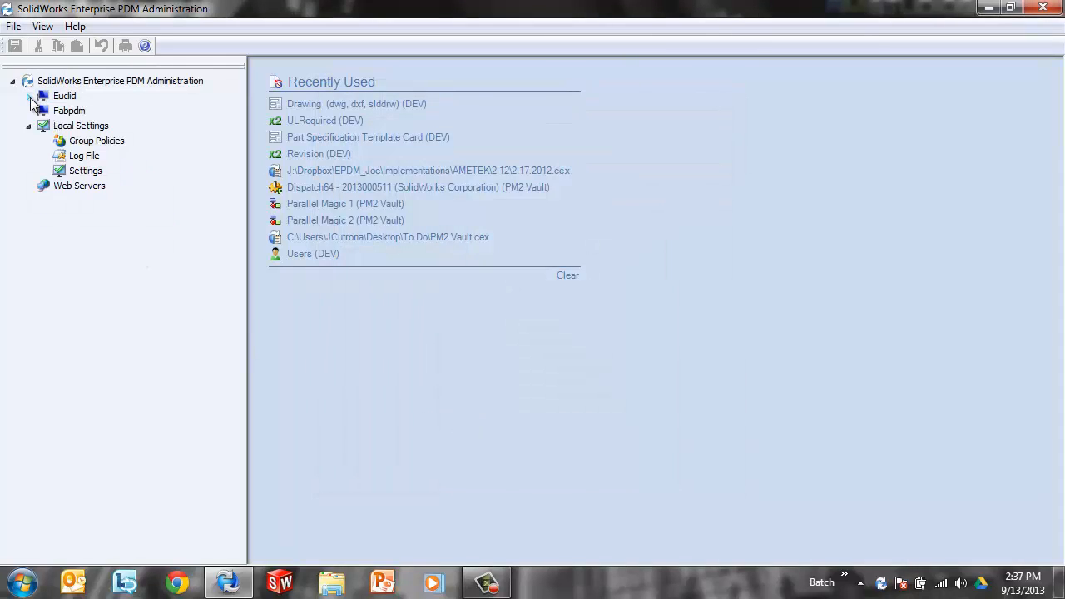
Log in to Test_Vault under Euclid as admin and choose Create local view.
left_click(28, 95)
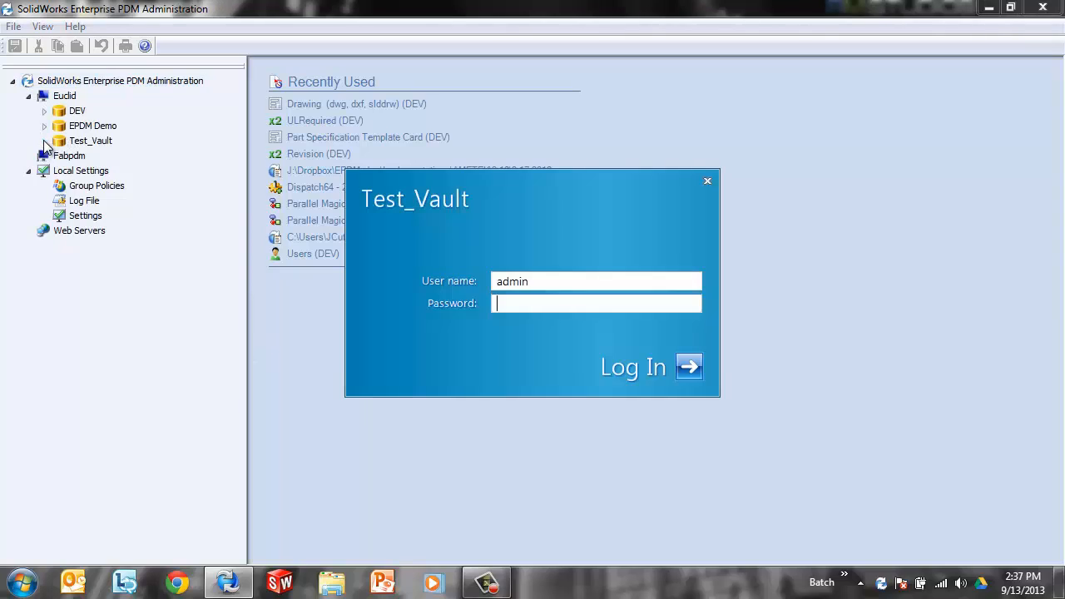
left_click(688, 366)
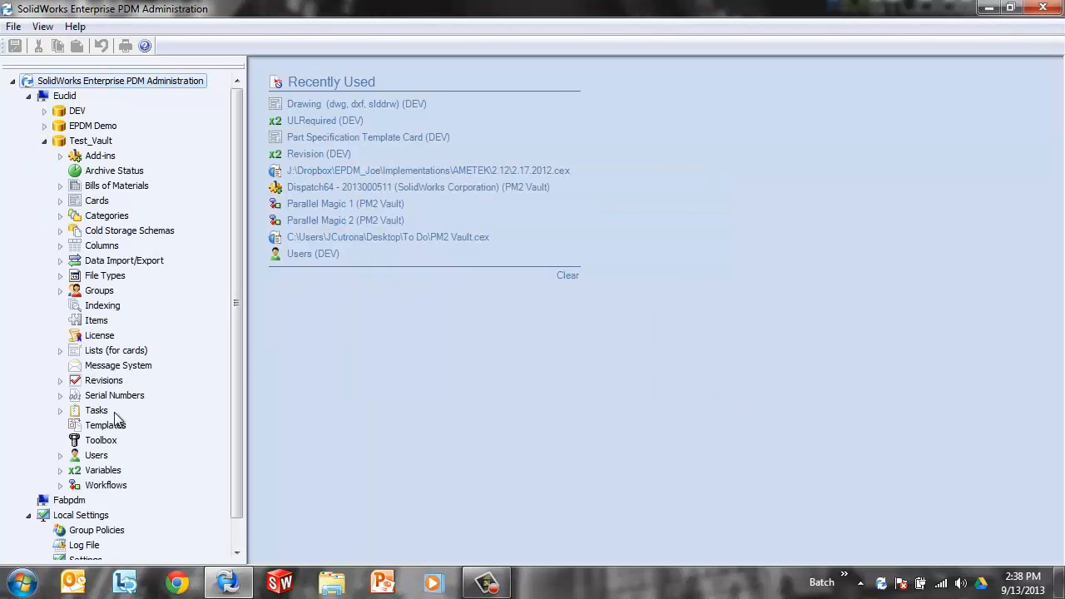
left_click(45, 139)
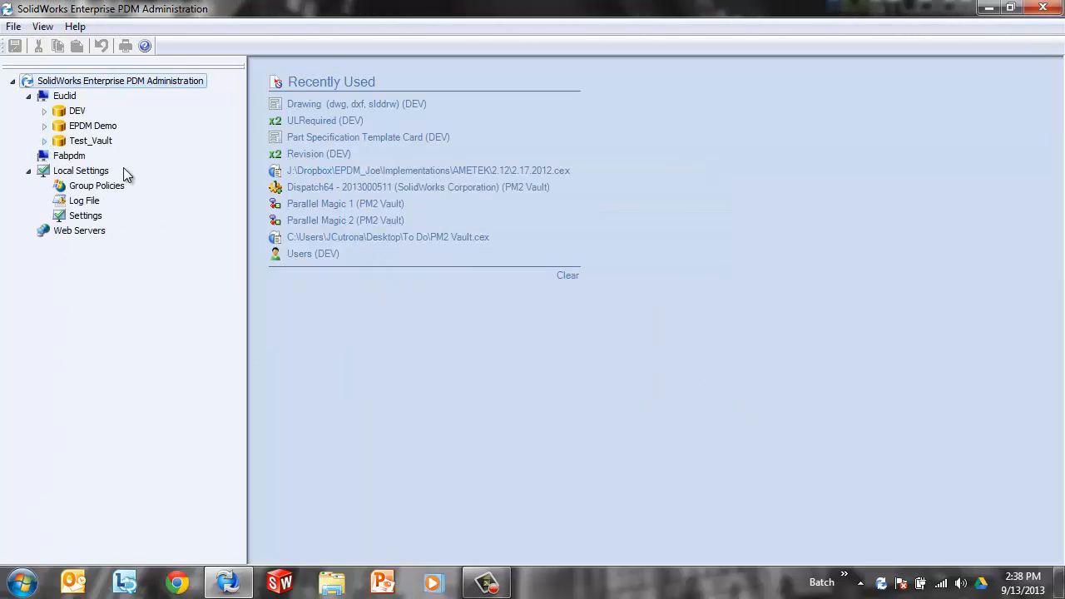
right_click(90, 141)
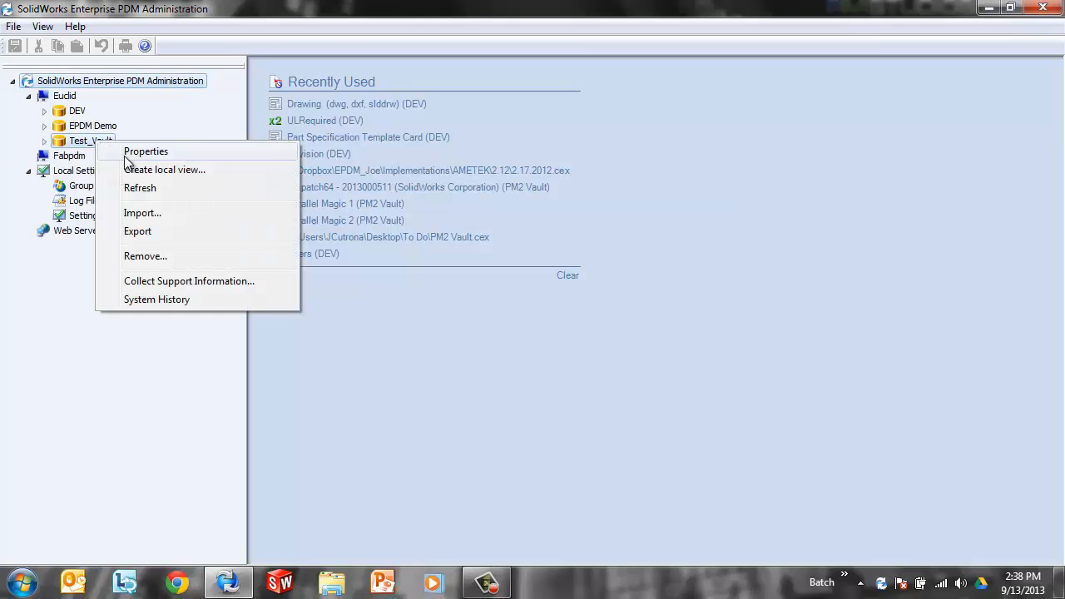
left_click(164, 169)
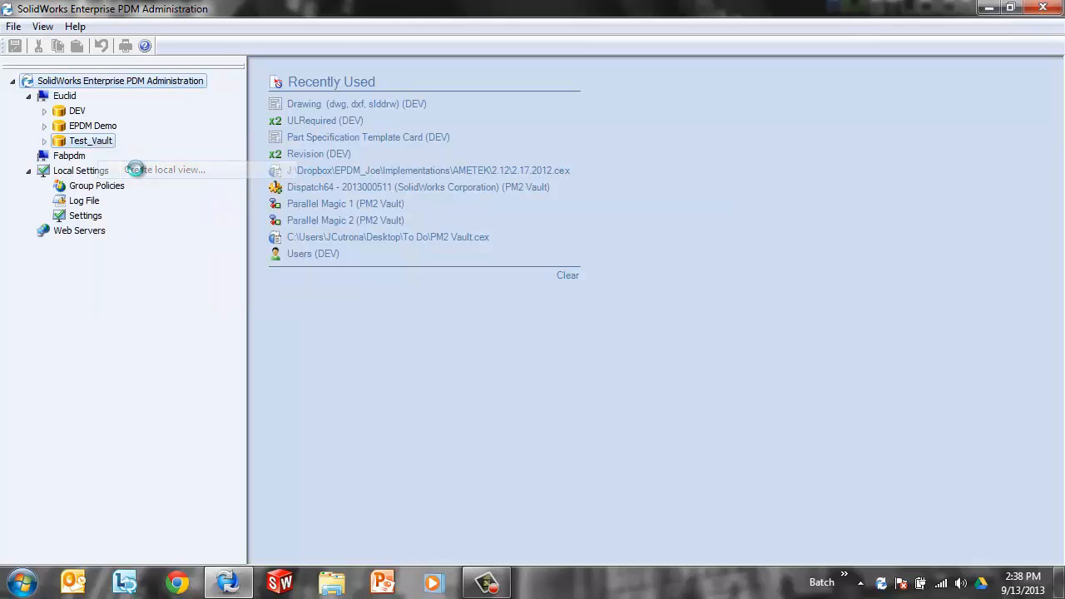
left_click(170, 170)
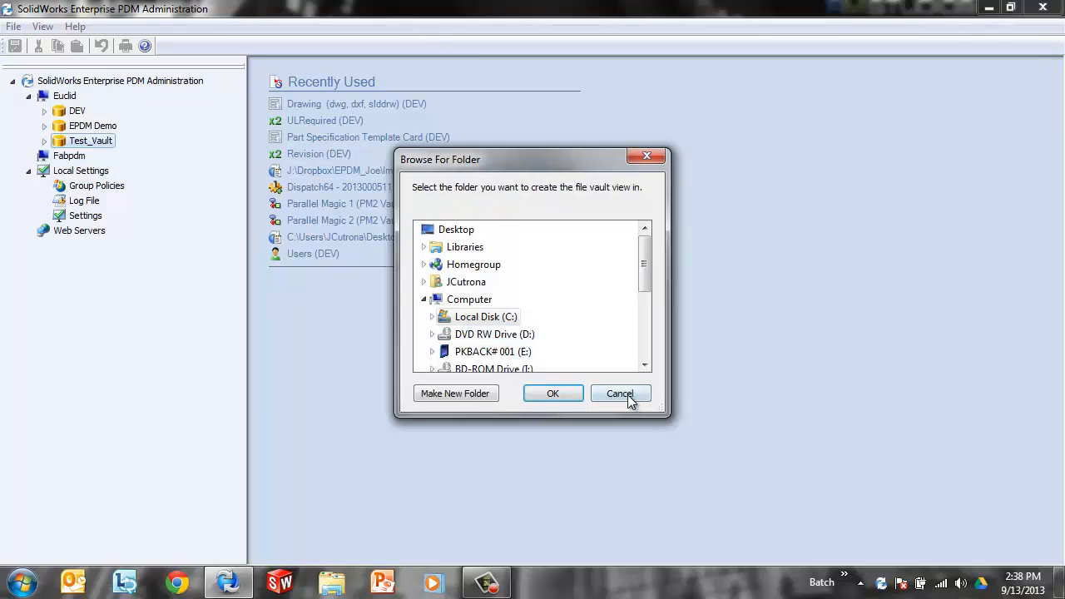
Cancel the folder browser and launch View Setup from the SolidWorks Enterprise PDM Start menu group.
left_click(17, 578)
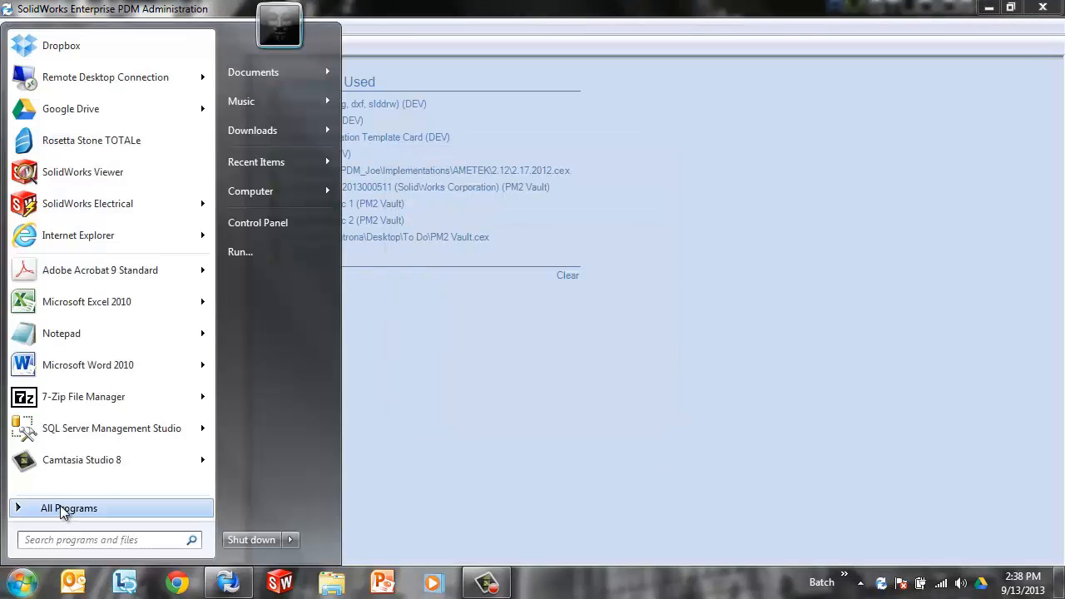
left_click(70, 509)
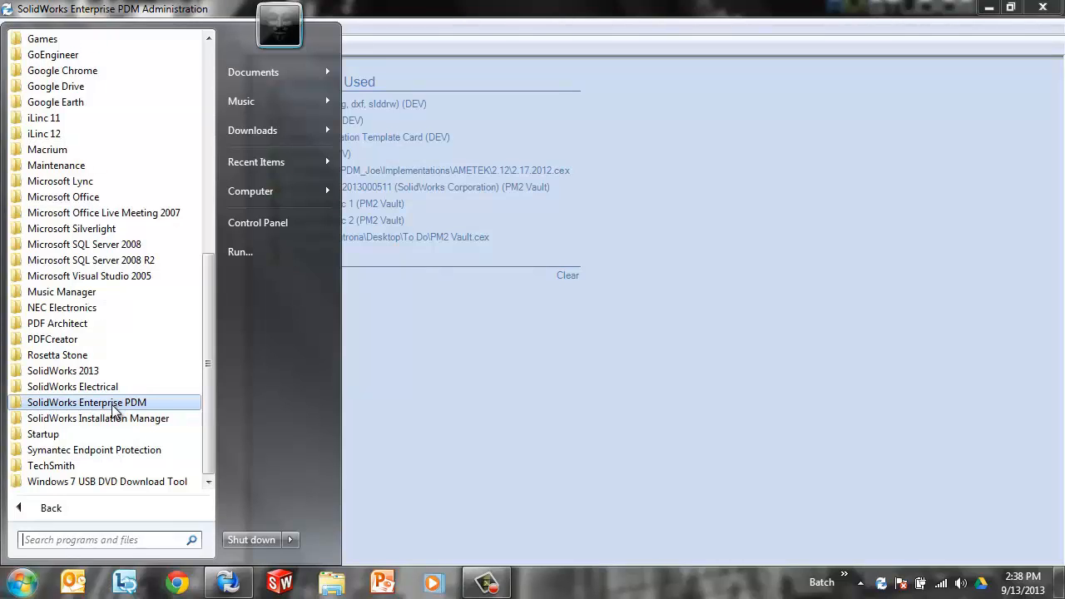
mouse_move(85, 402)
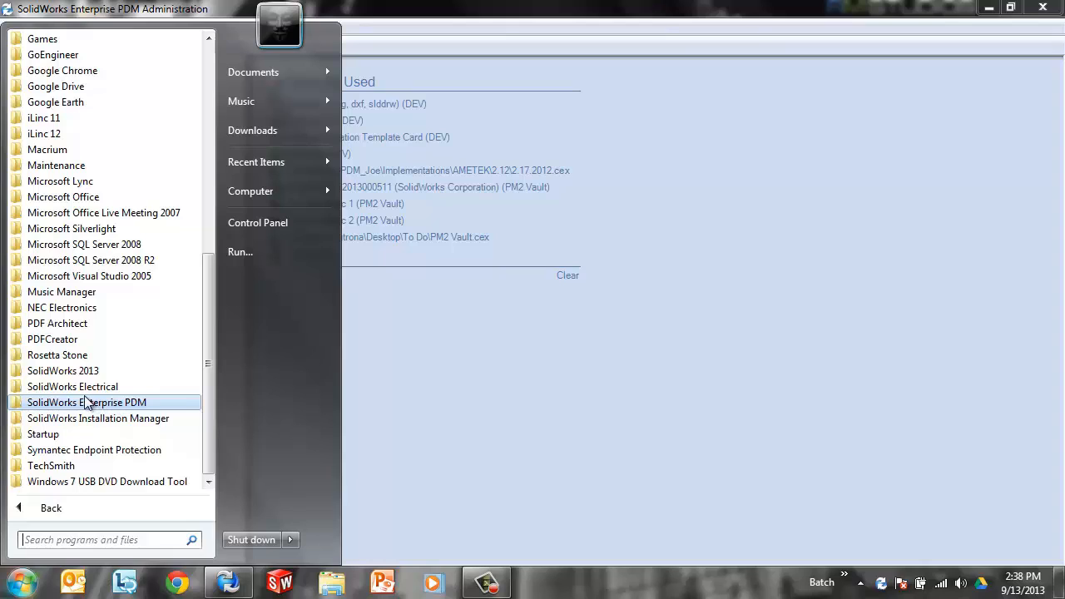
left_click(86, 402)
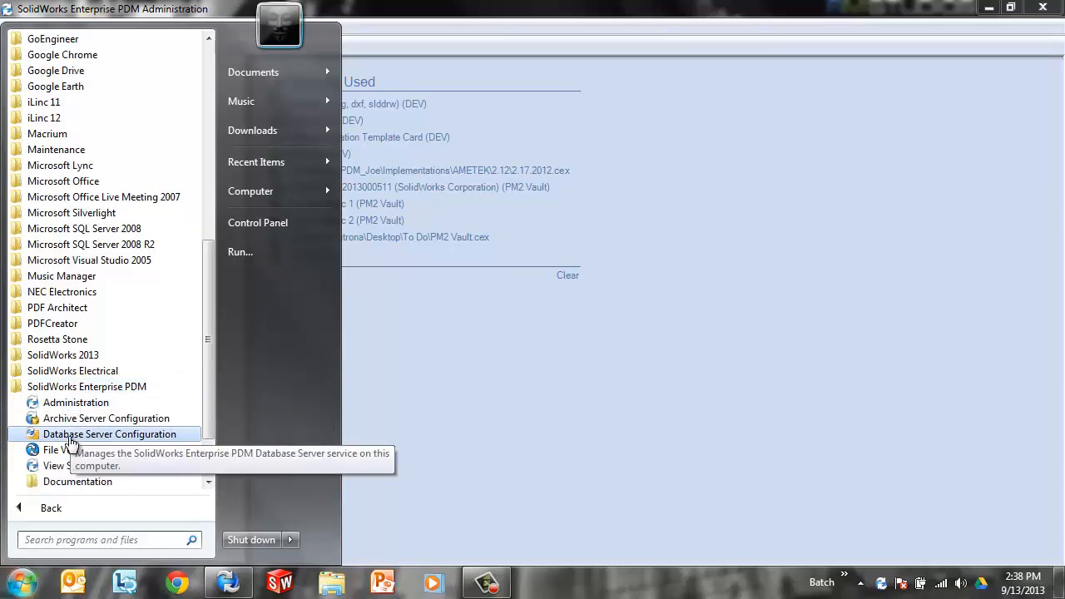
mouse_move(67, 465)
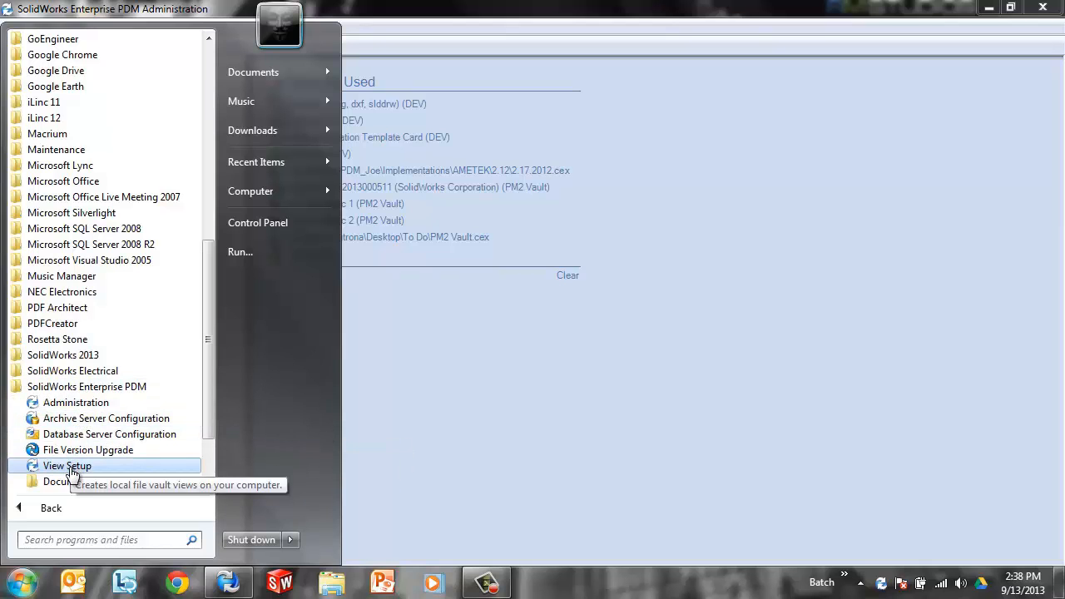
left_click(66, 466)
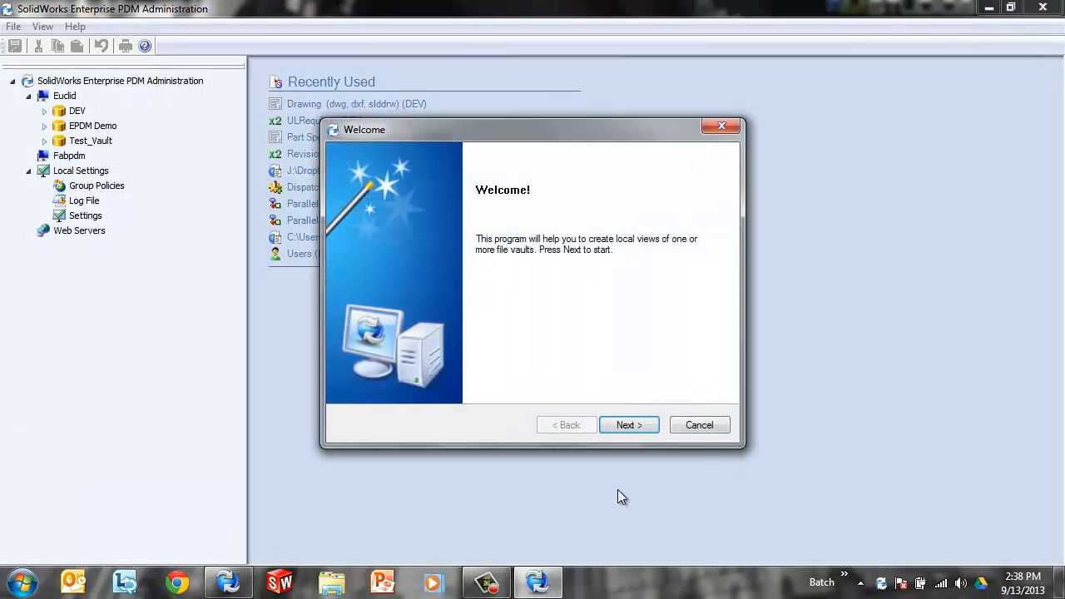
In View Setup, select the EUCLID archive server and the Test_Vault vault.
left_click(628, 424)
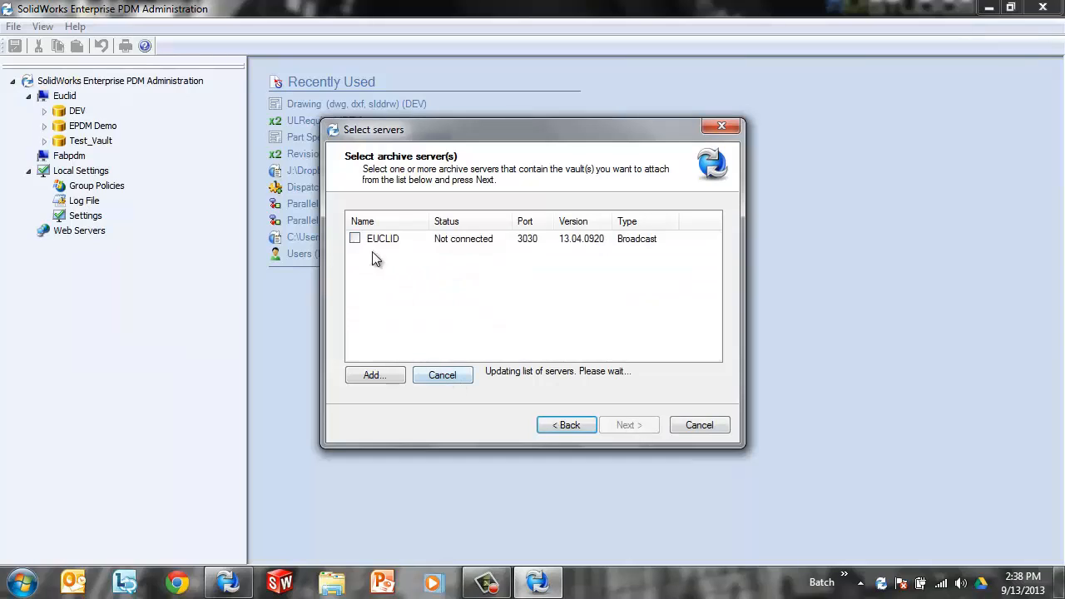
left_click(355, 239)
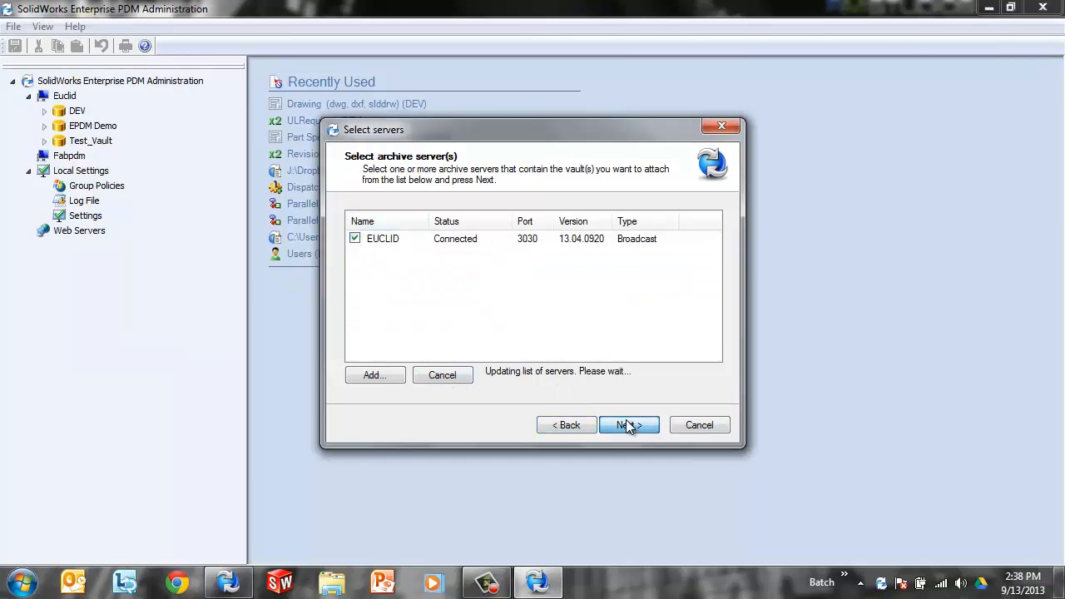
left_click(628, 425)
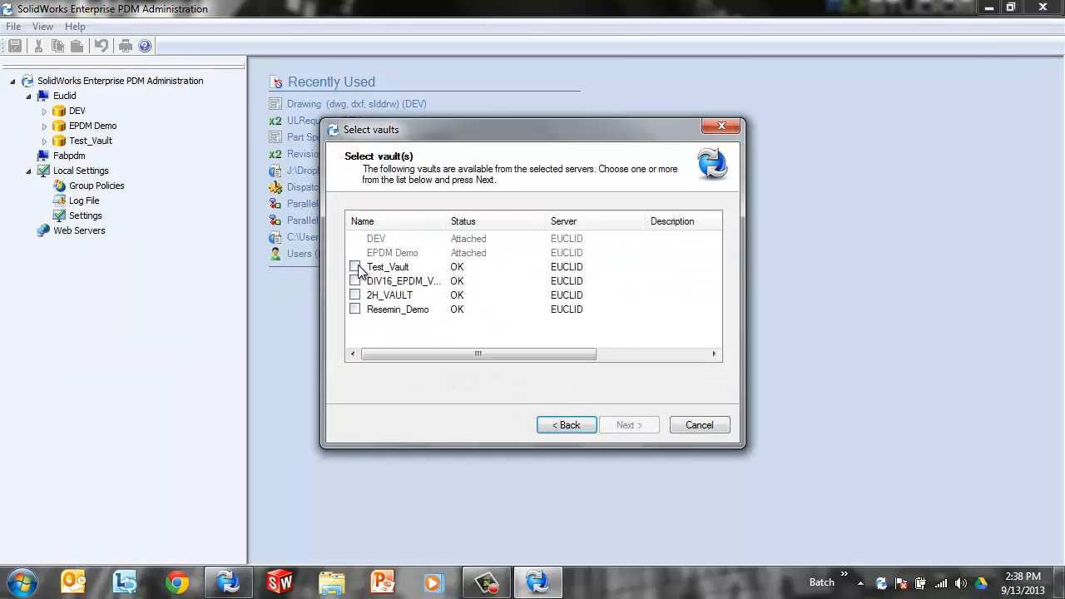
left_click(355, 266)
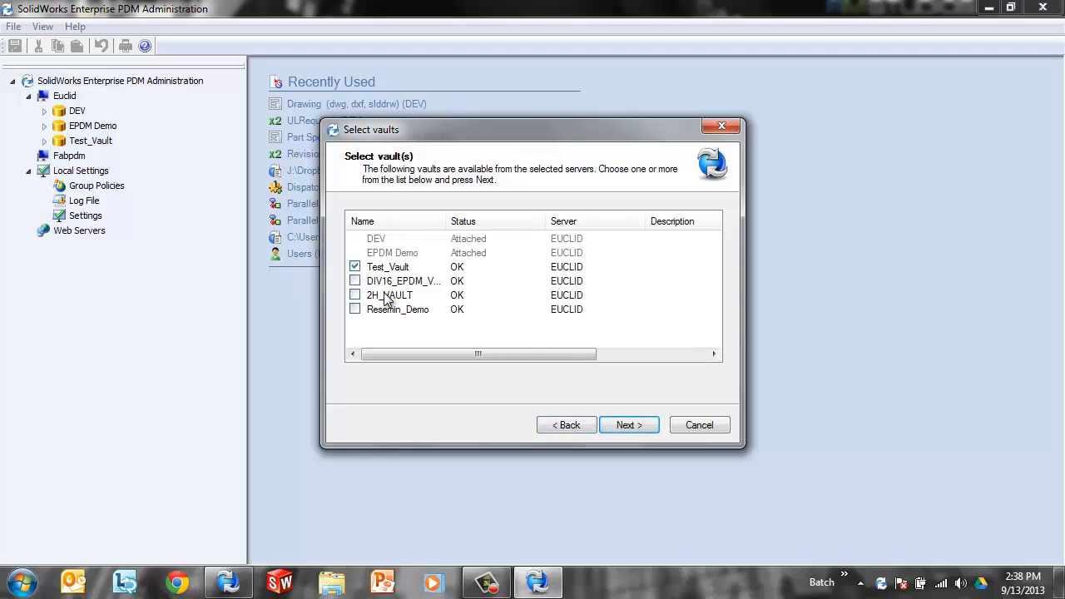
left_click(355, 266)
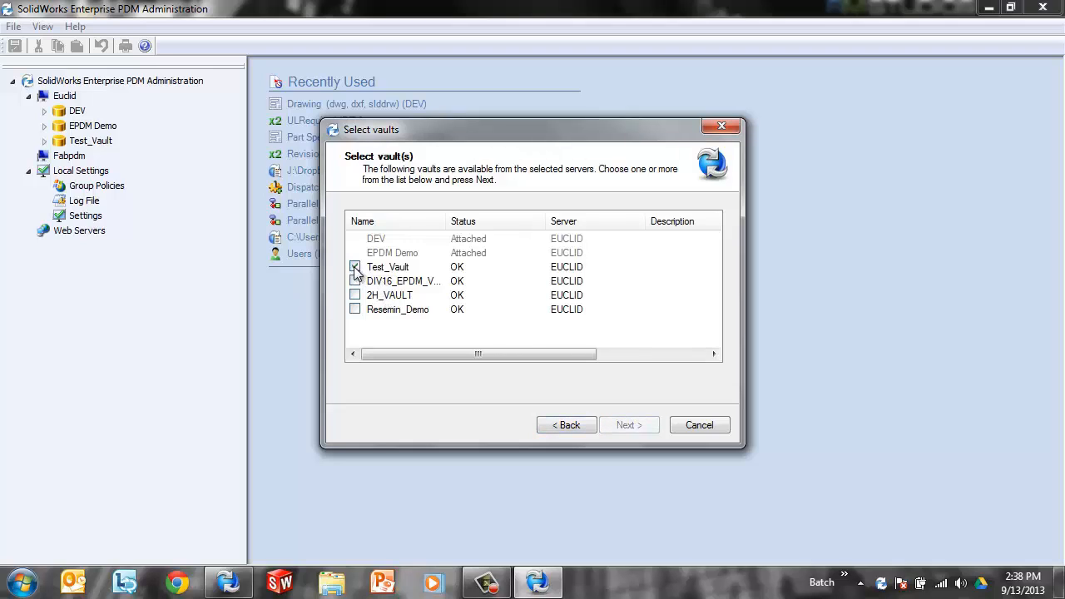
left_click(356, 266)
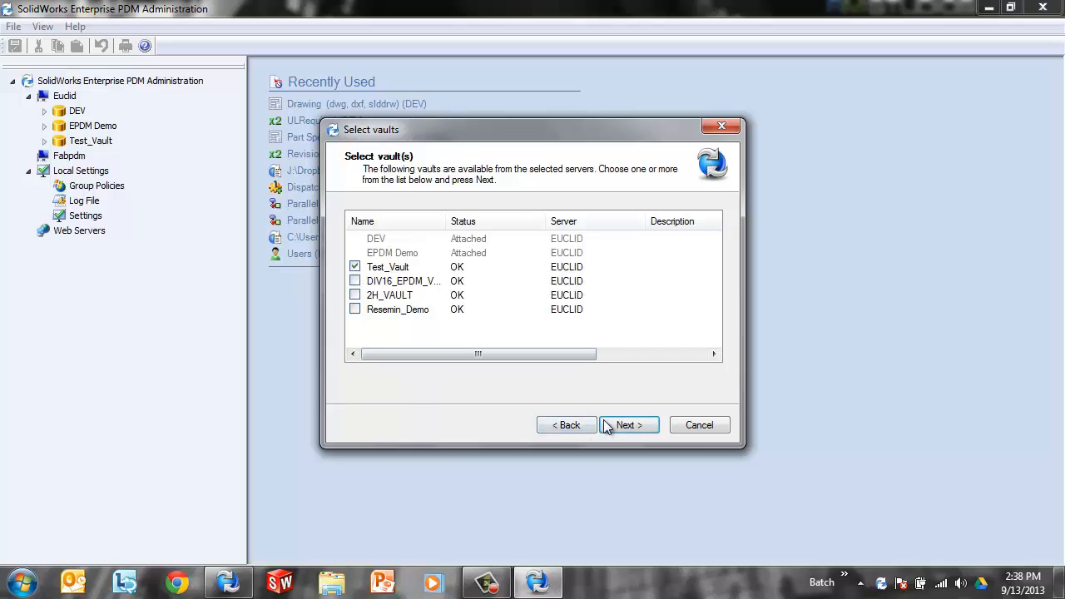
left_click(628, 424)
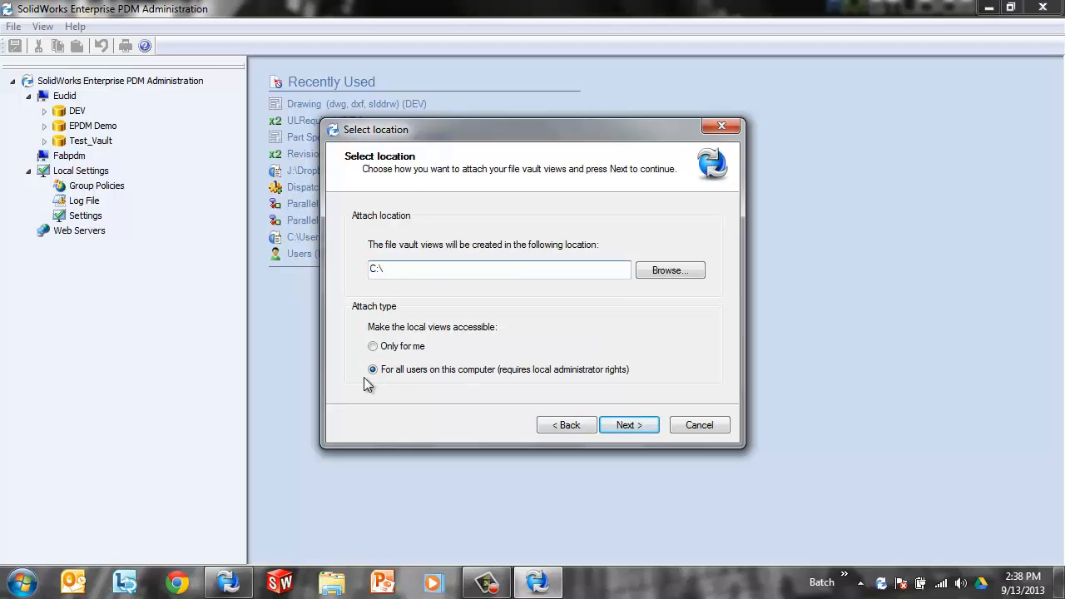
mouse_move(520, 383)
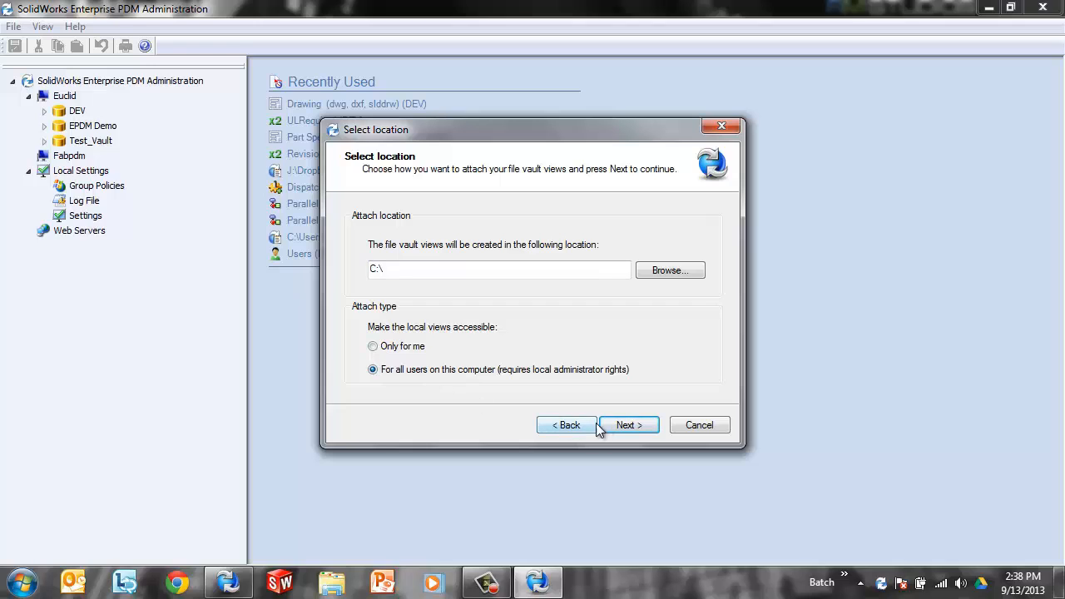
Accept C:\ for all users, create the local view, and minimize the administration window.
left_click(628, 425)
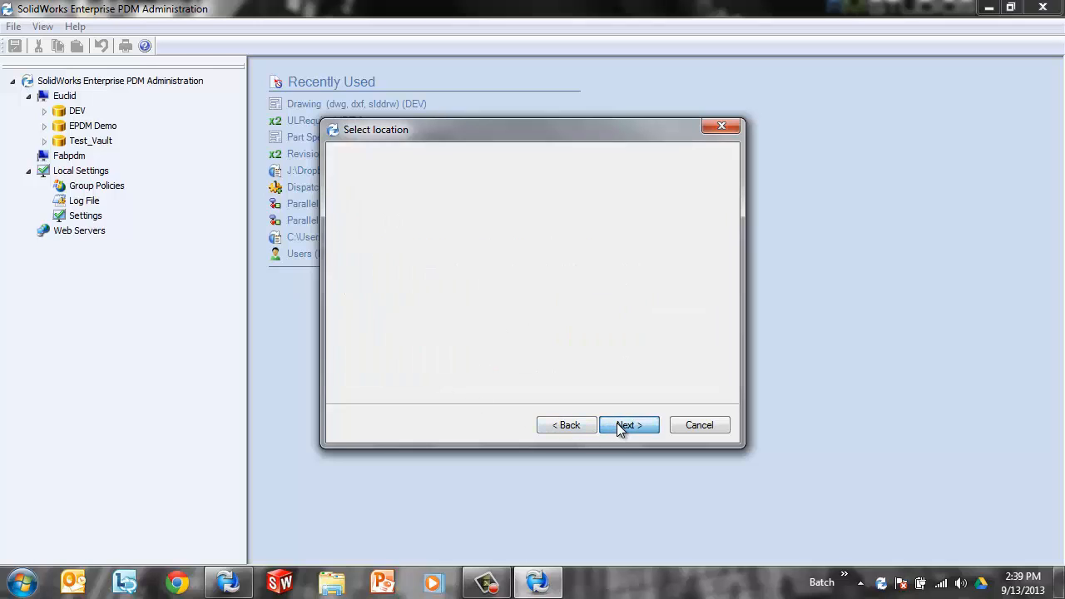
left_click(629, 425)
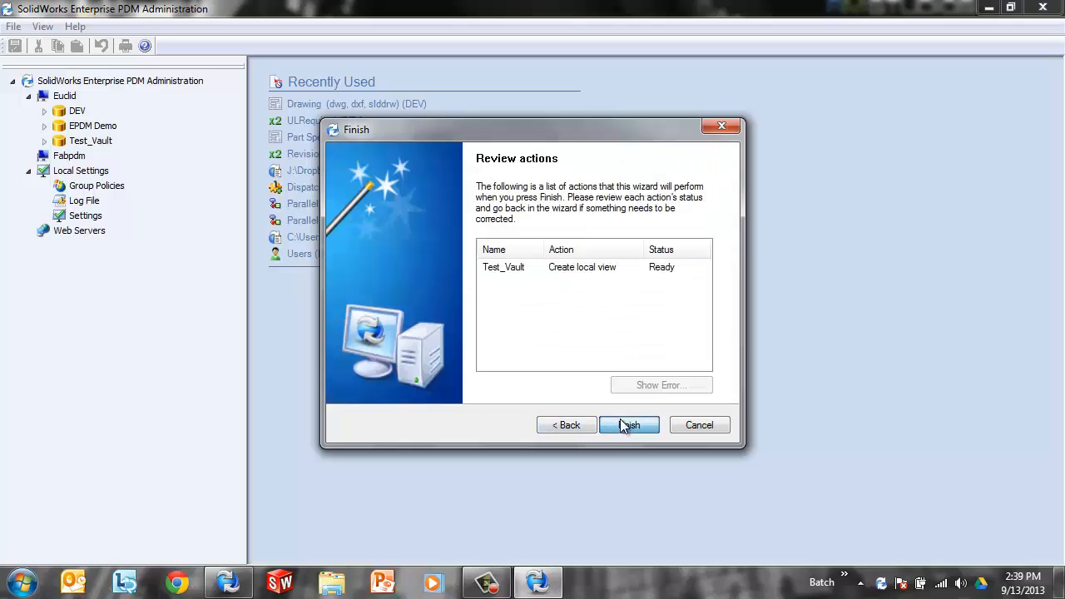
left_click(629, 424)
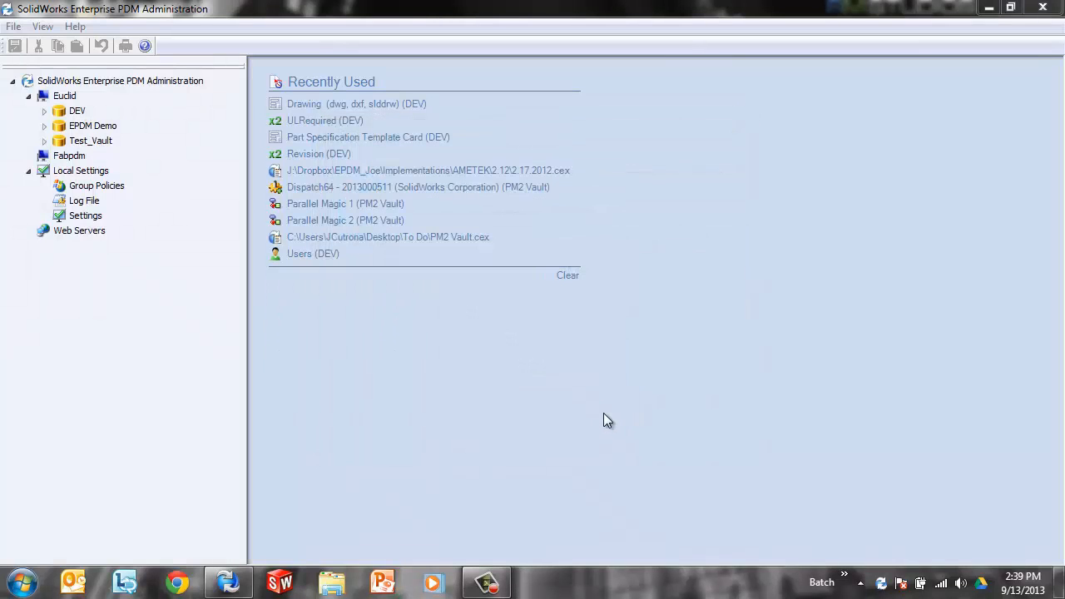
mouse_move(1061, 30)
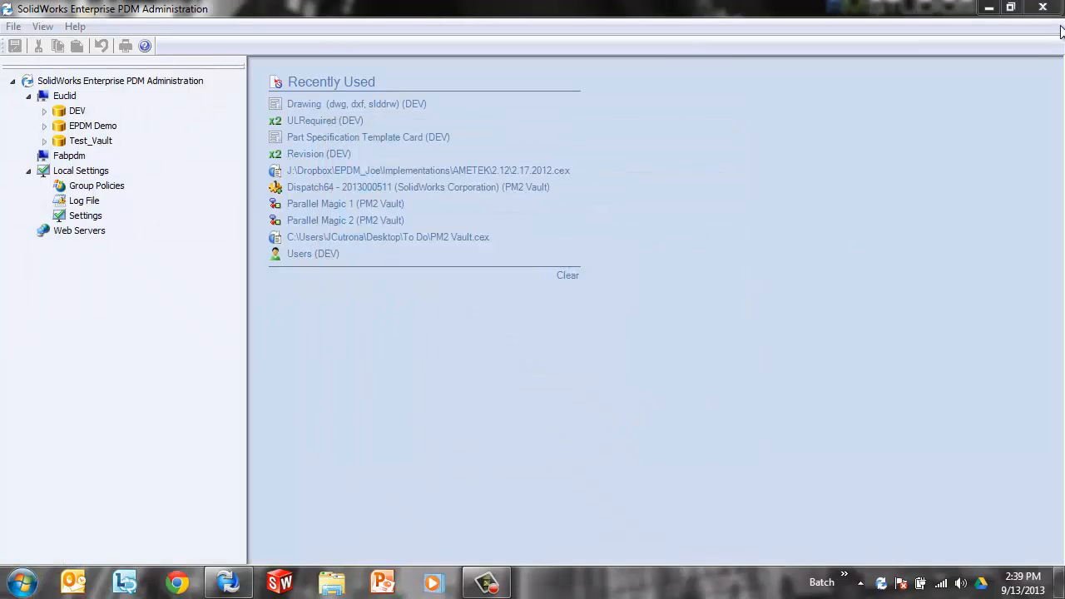
left_click(17, 574)
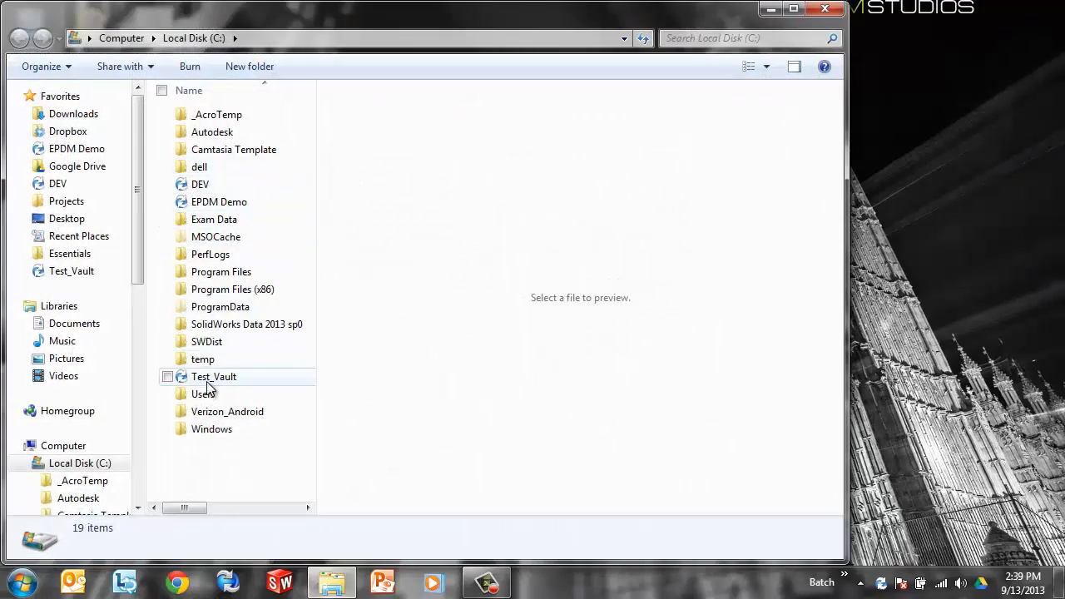
Select and double-click the Test_Vault folder on Local Disk (C:).
left_click(213, 376)
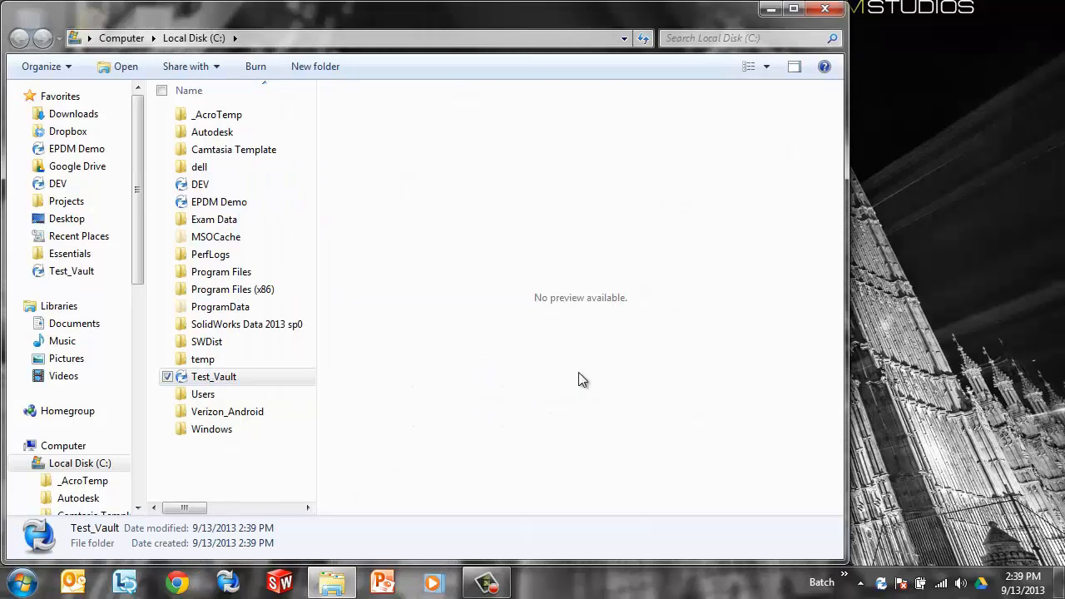
mouse_move(573, 377)
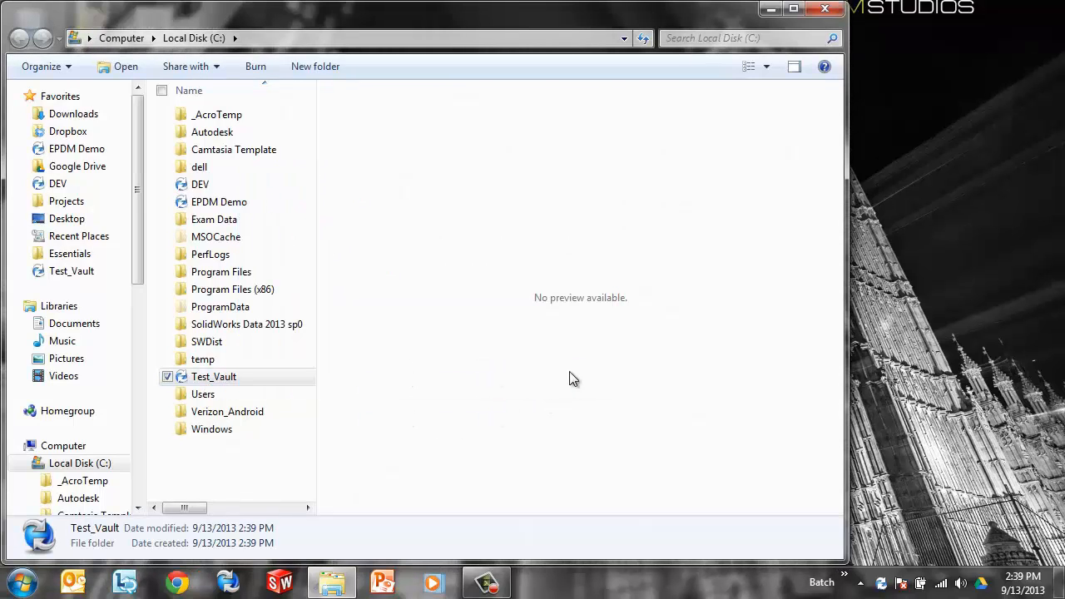
double_click(213, 376)
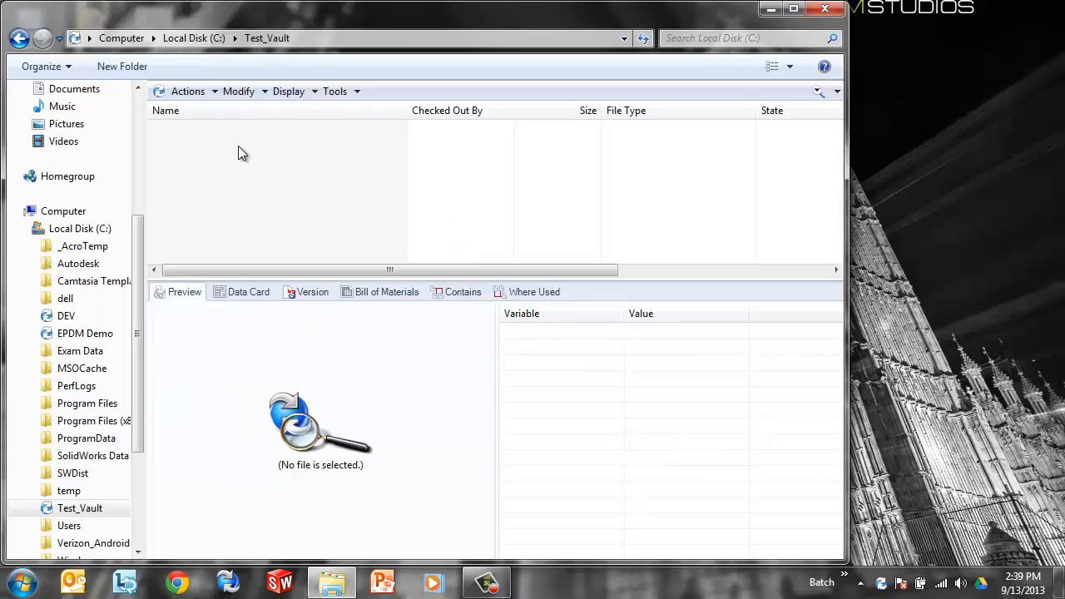